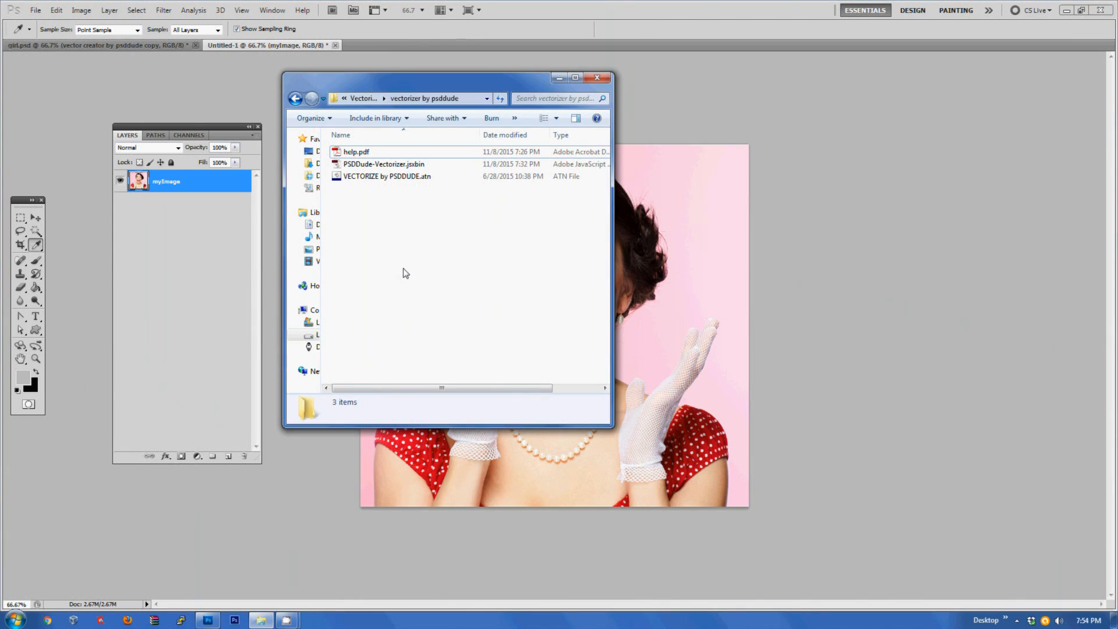
pyautogui.moveTo(491, 262)
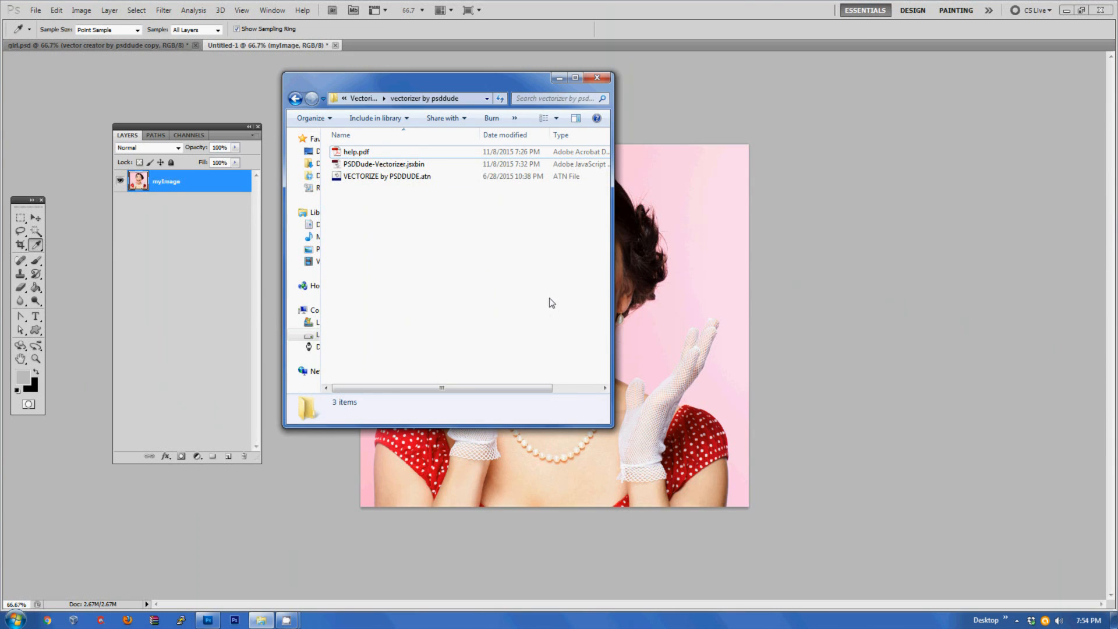
pyautogui.moveTo(536, 241)
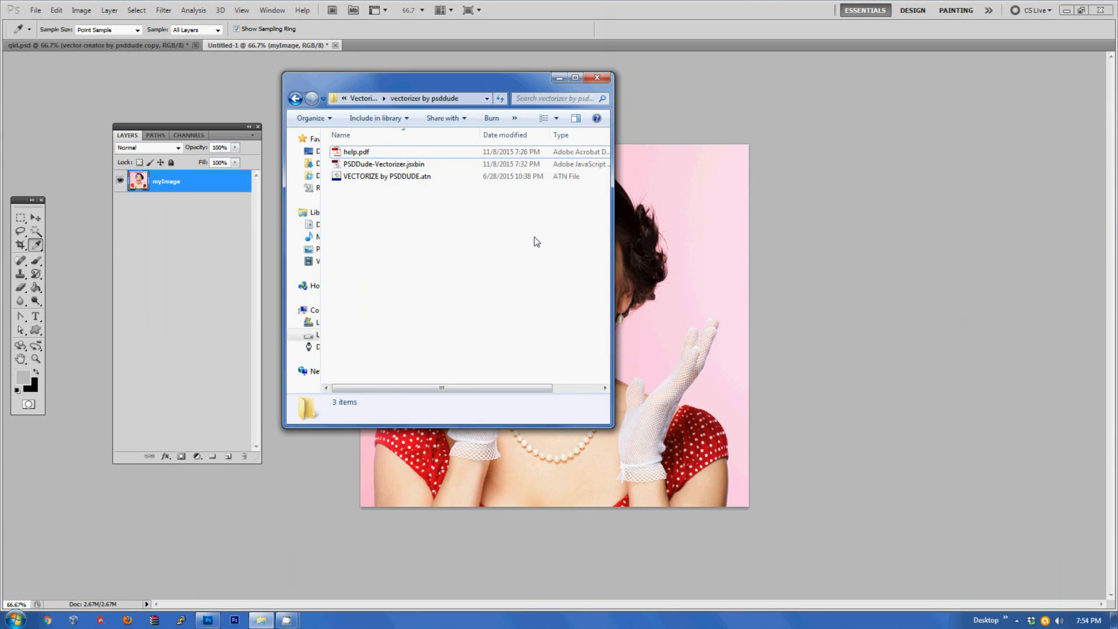
# - Close the Explorer window showing the vectorizer by psddude folder
pyautogui.click(596, 77)
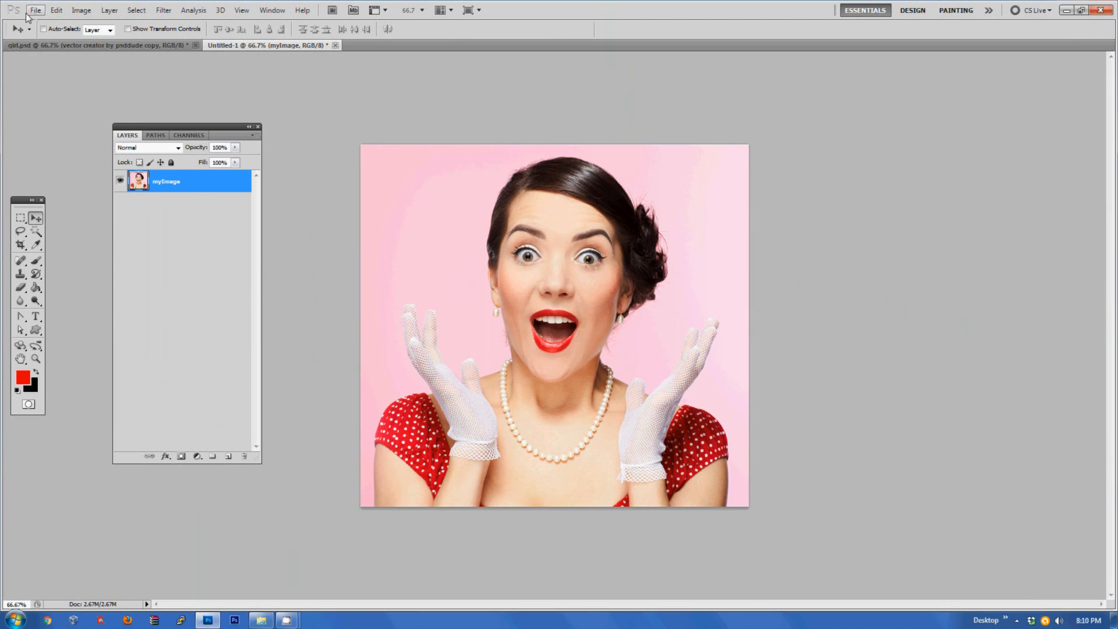
# - Run File > Scripts > PSDDude-Vectorizer and start the image-to-vector transformation
pyautogui.click(35, 9)
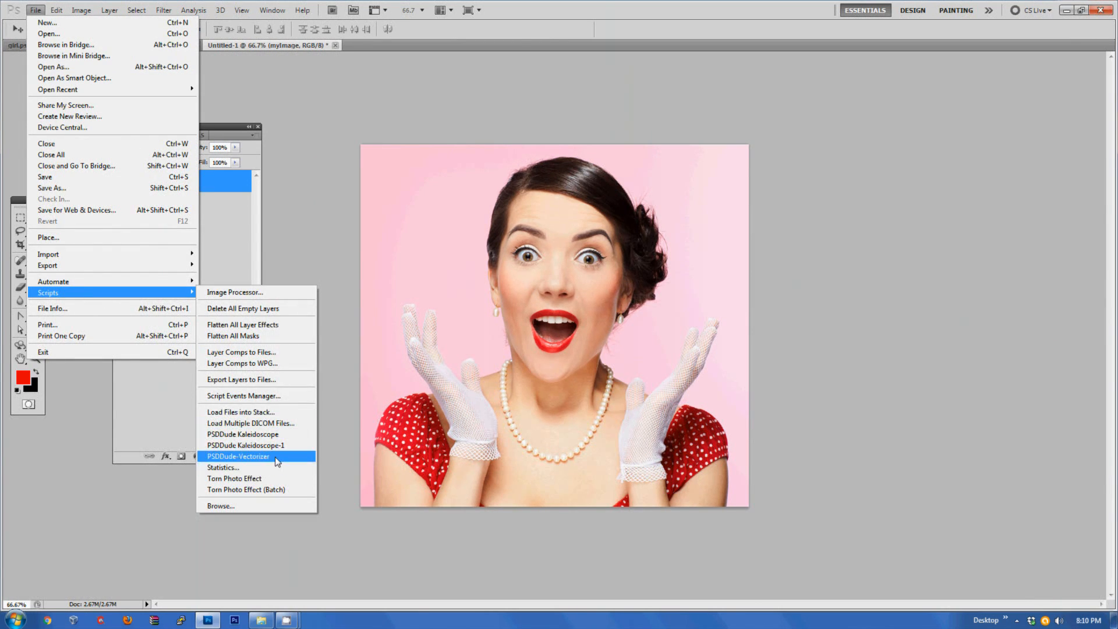
pyautogui.click(237, 456)
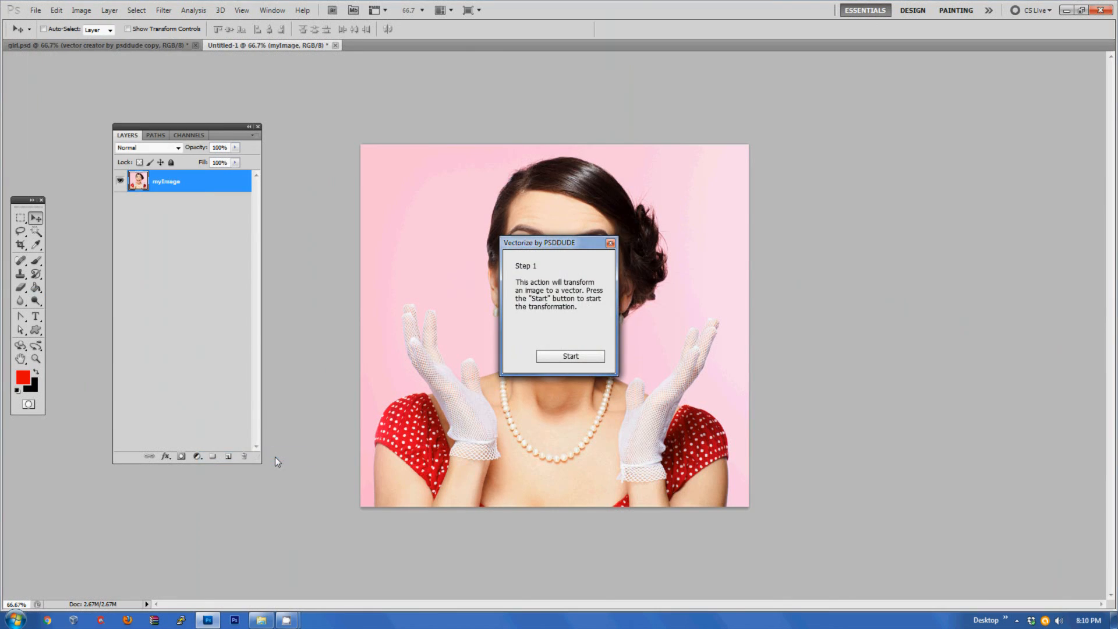
pyautogui.click(20, 231)
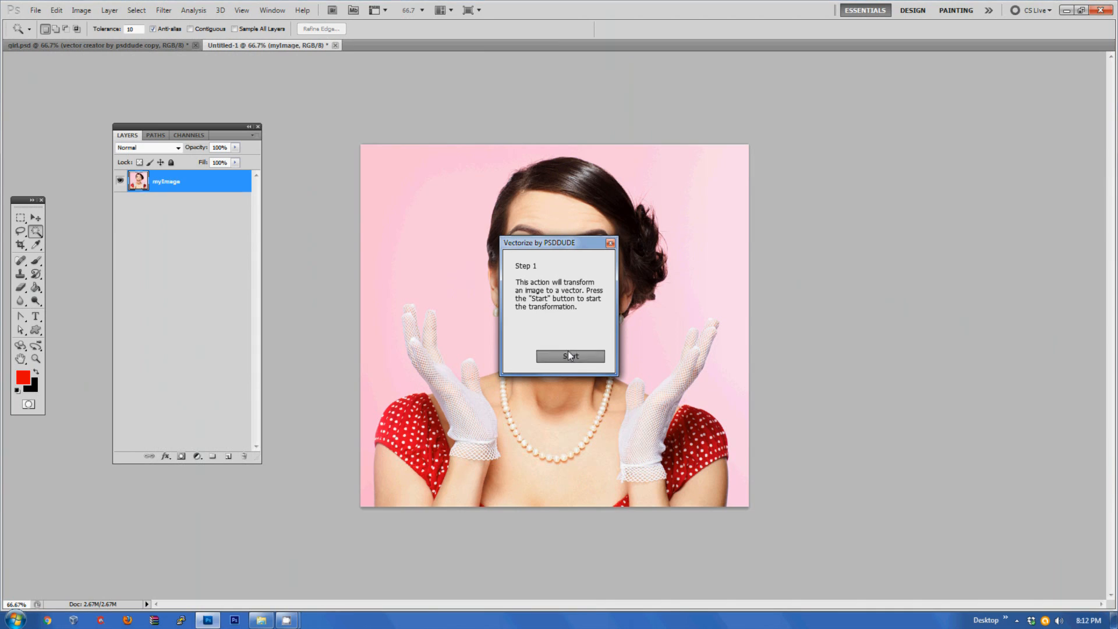
pyautogui.click(570, 356)
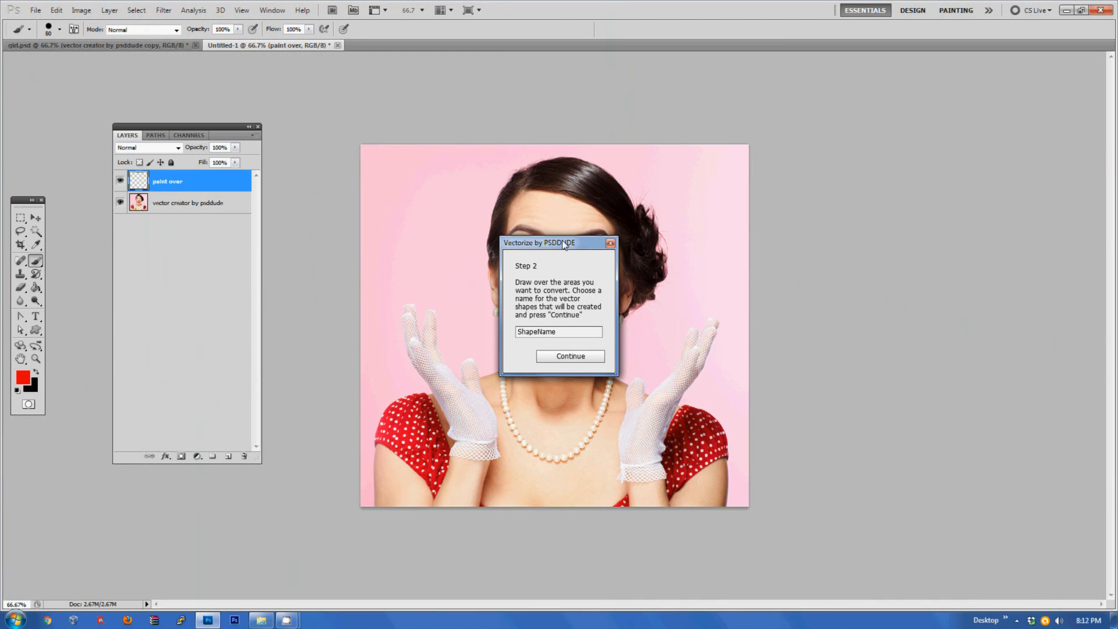
# - Move the script dialog aside and brush red over the woman's hair, face and body
pyautogui.moveTo(557, 243); pyautogui.dragTo(849, 228)
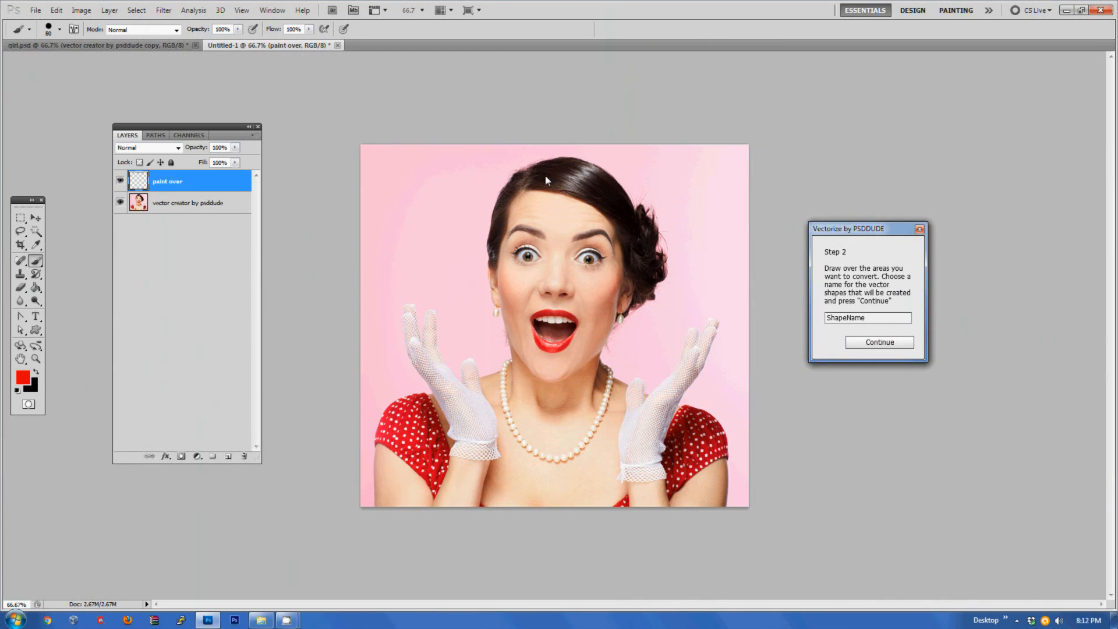
pyautogui.moveTo(545, 174); pyautogui.dragTo(514, 324)
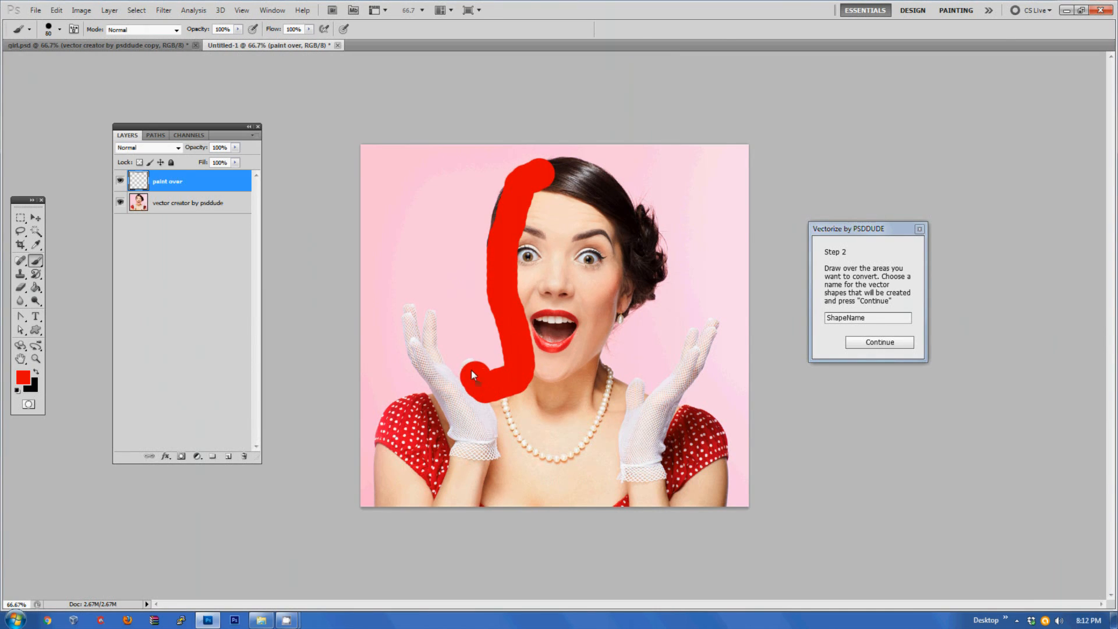
pyautogui.moveTo(474, 374); pyautogui.dragTo(460, 420)
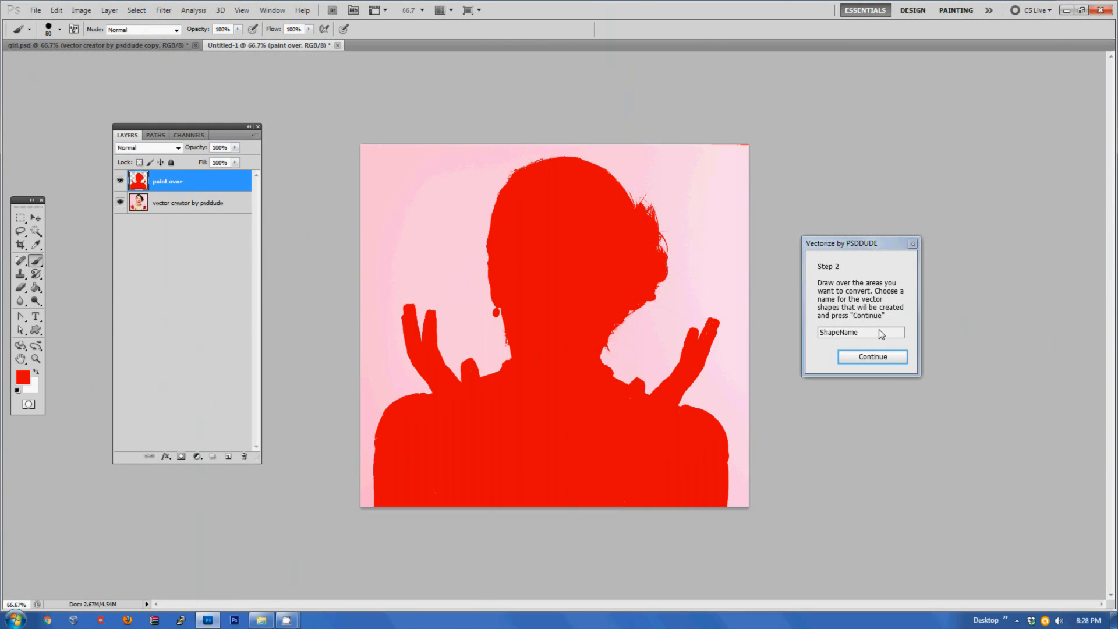
# - Replace the placeholder shape name with VectorGirl and continue the conversion
pyautogui.click(860, 332)
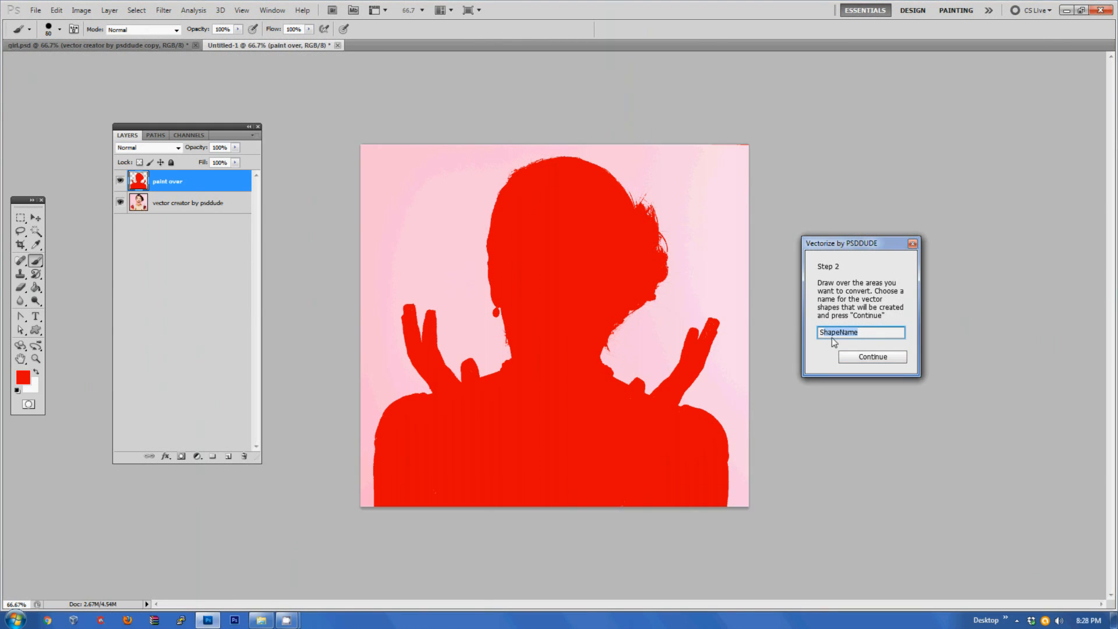
pyautogui.write('VectorGirl')
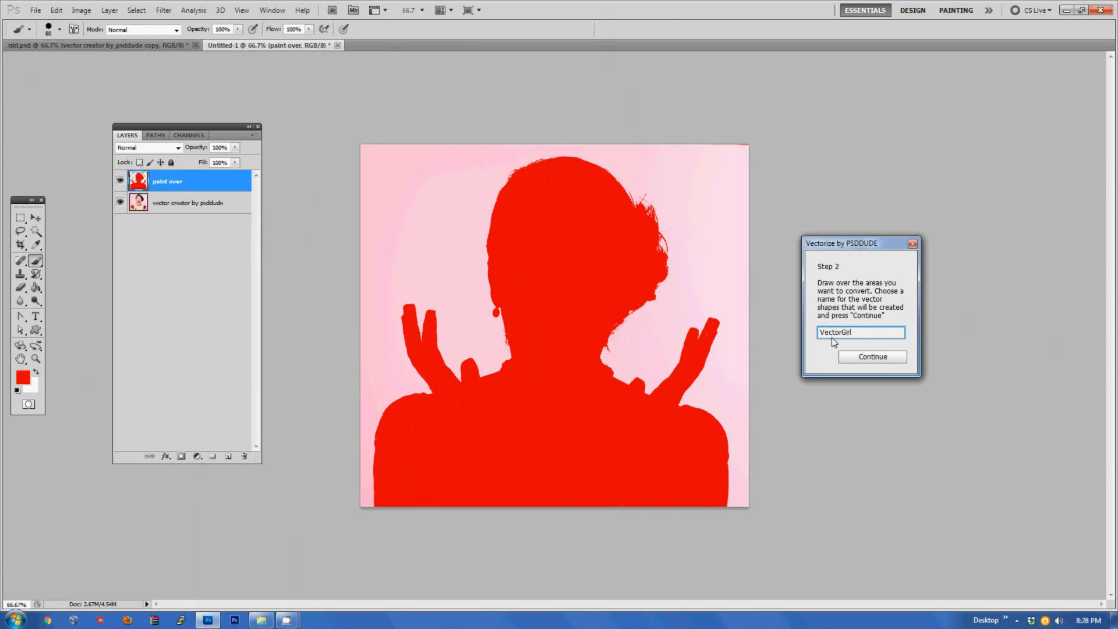
pyautogui.click(871, 356)
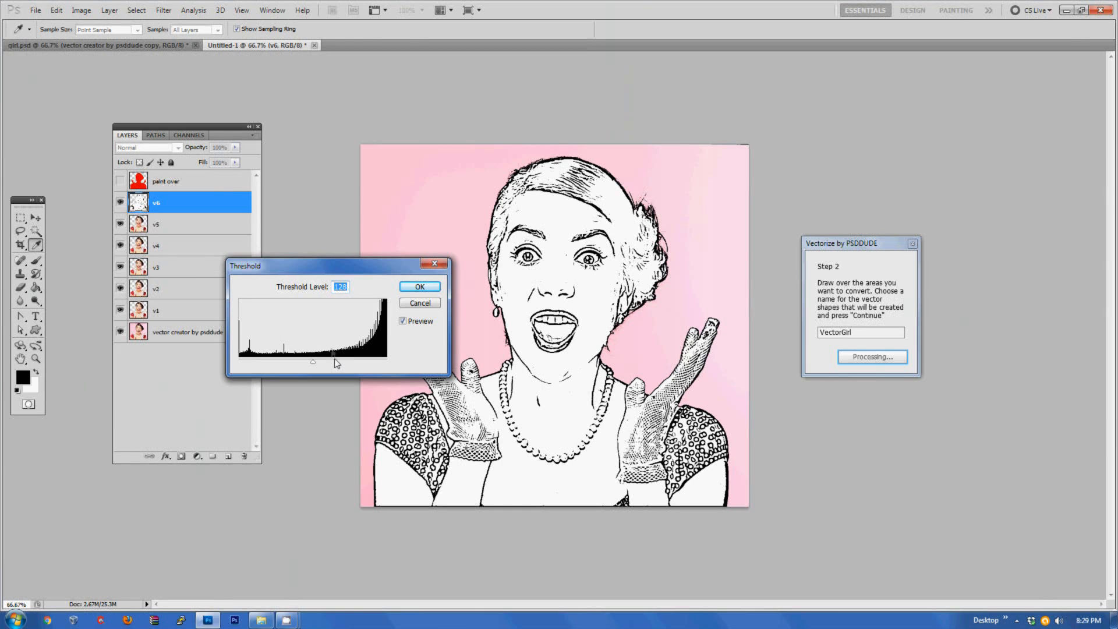
# - Slide the Threshold Level back and forth to a middle value and accept it for the line art
pyautogui.moveTo(336, 364); pyautogui.dragTo(352, 364)
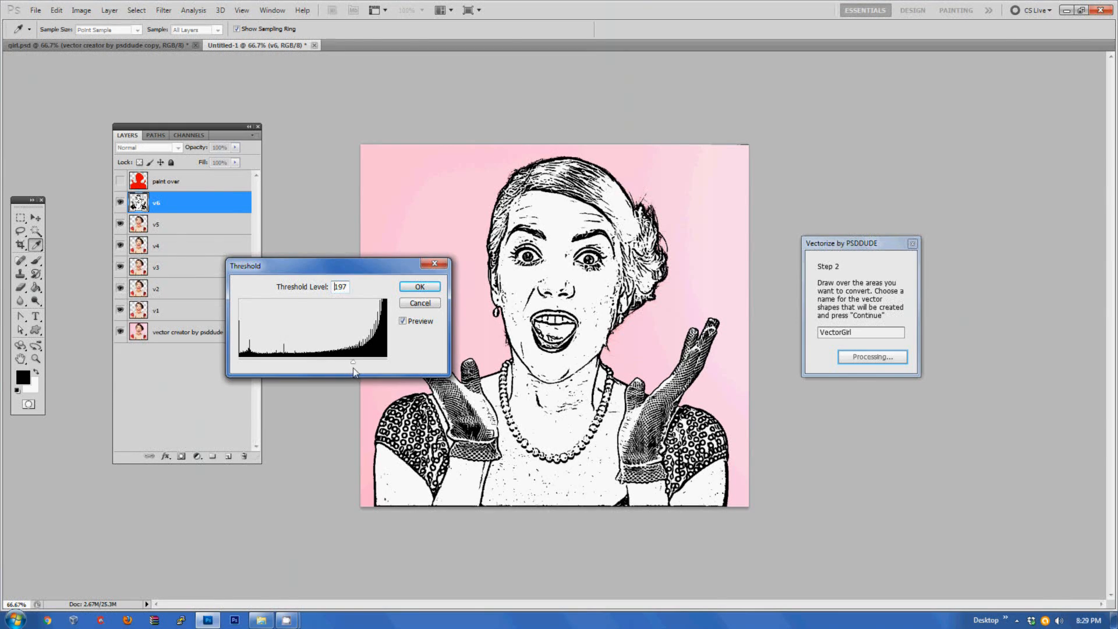
pyautogui.moveTo(352, 361); pyautogui.dragTo(283, 361)
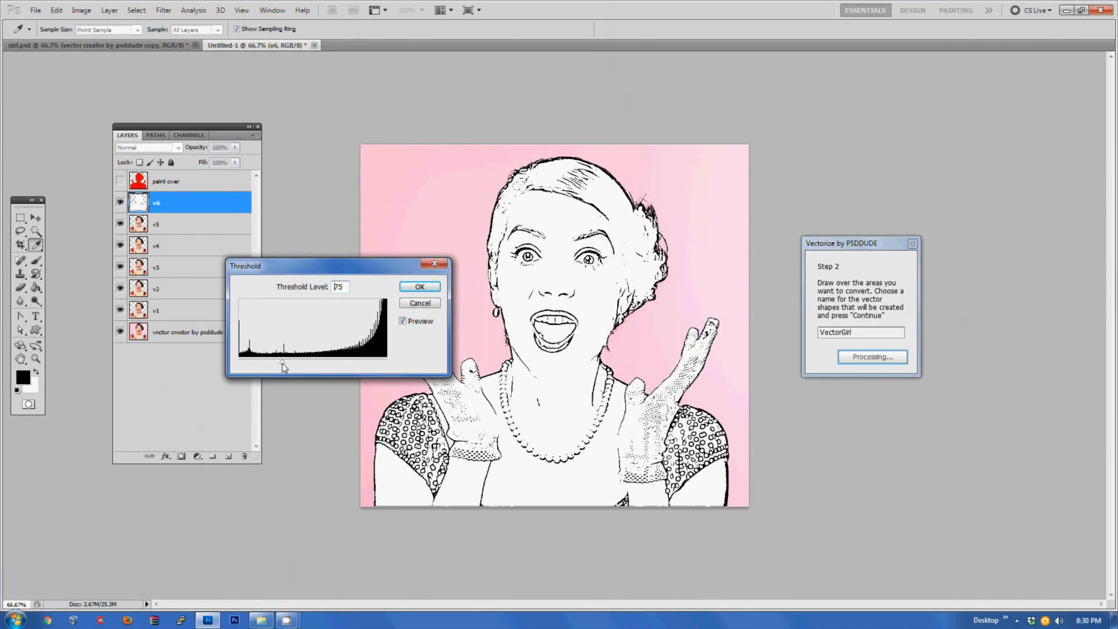
pyautogui.moveTo(284, 362); pyautogui.dragTo(362, 362)
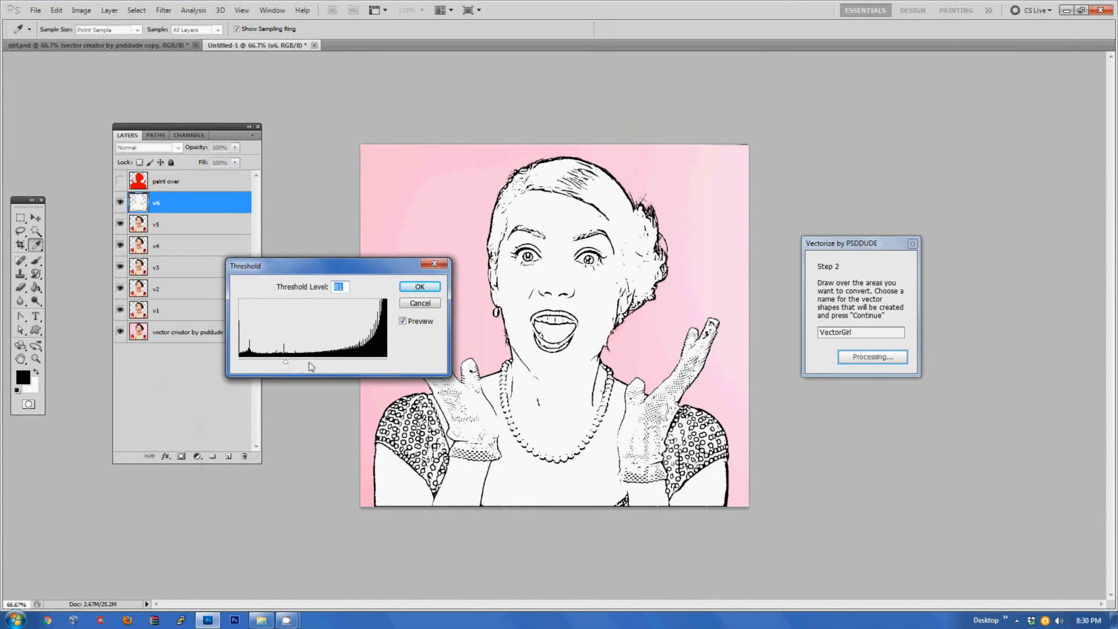
pyautogui.moveTo(285, 361); pyautogui.dragTo(307, 361)
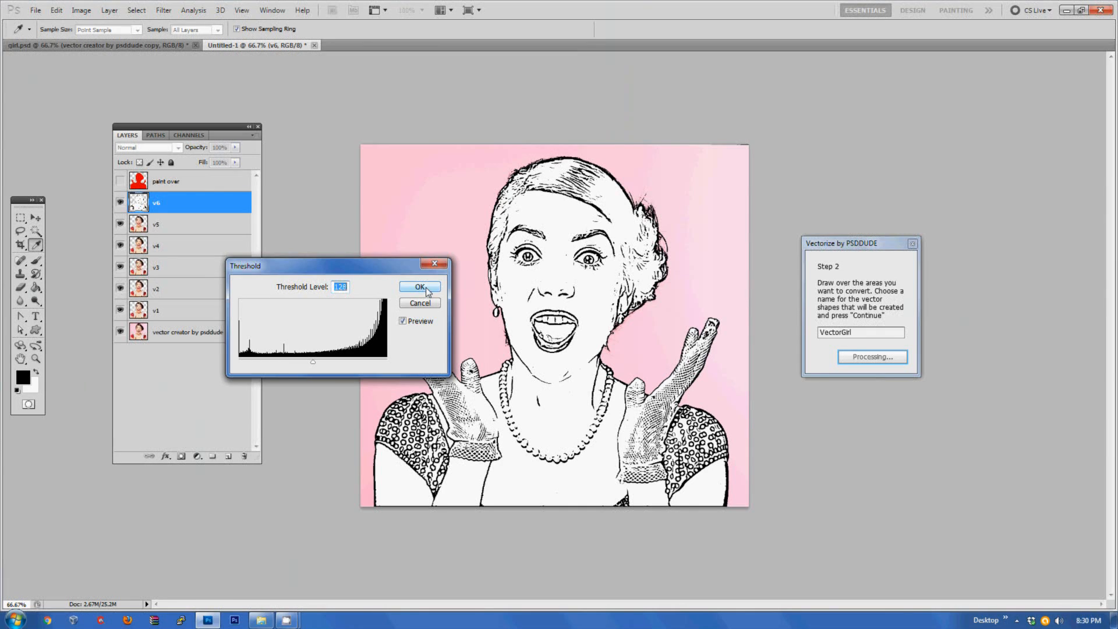
pyautogui.click(420, 287)
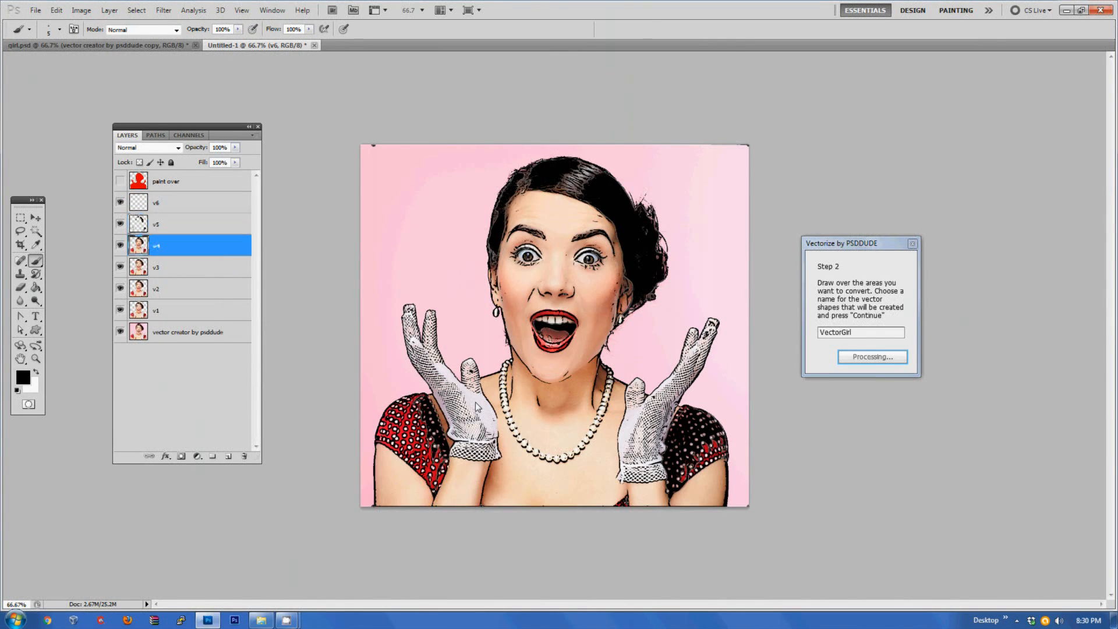
# - Step through the v1–v6 layers and continue so they become VectorGirl shape and colorize layers
pyautogui.click(156, 267)
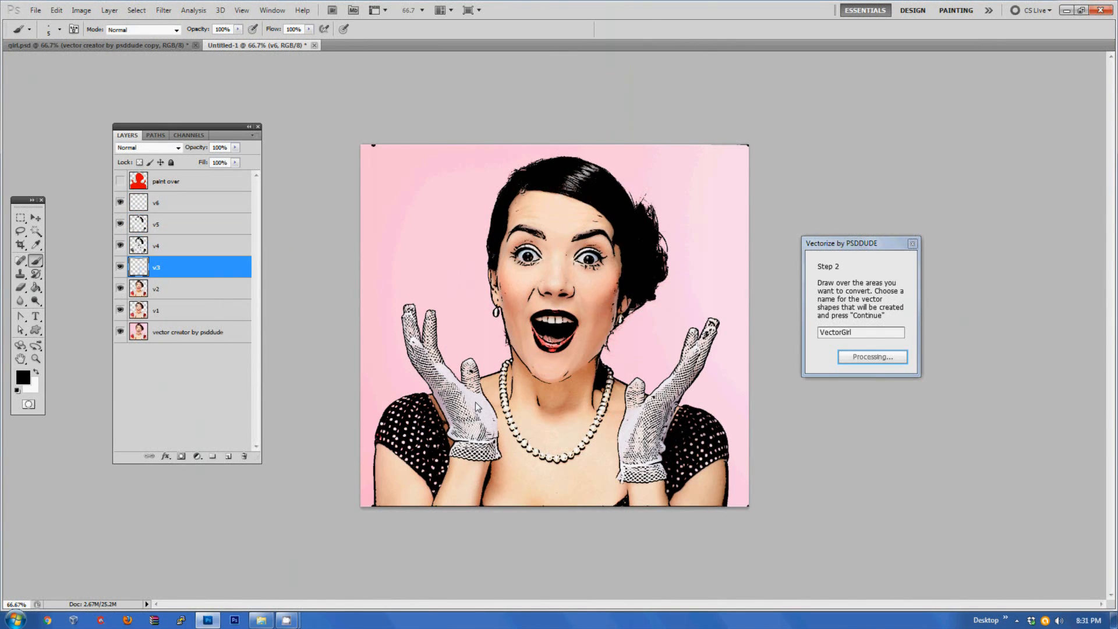
pyautogui.click(156, 288)
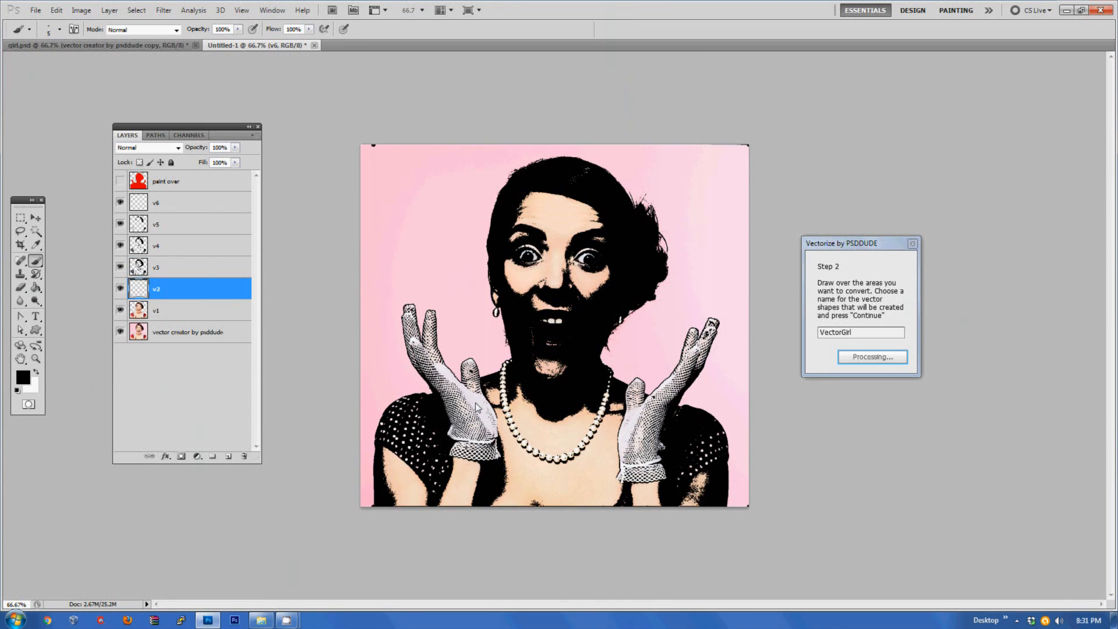
pyautogui.click(155, 310)
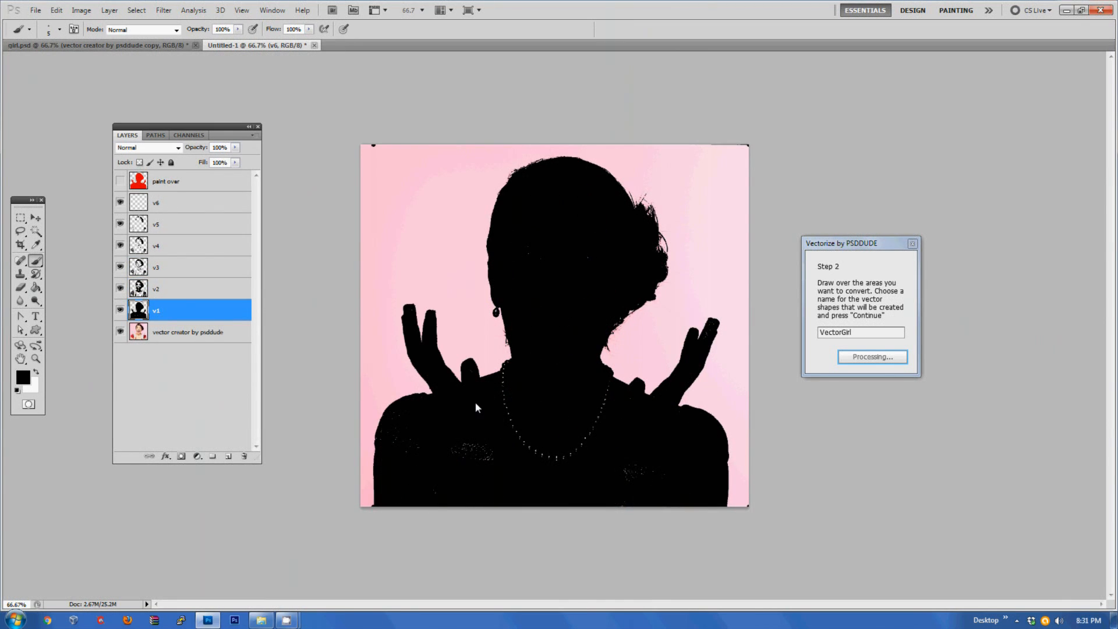
pyautogui.click(155, 203)
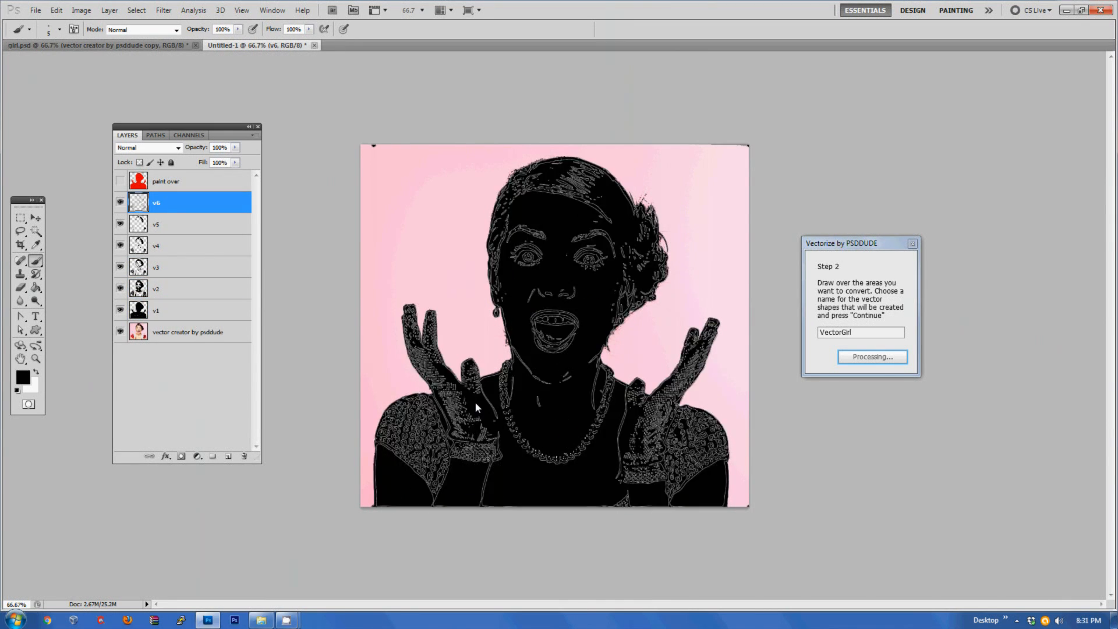
pyautogui.click(871, 357)
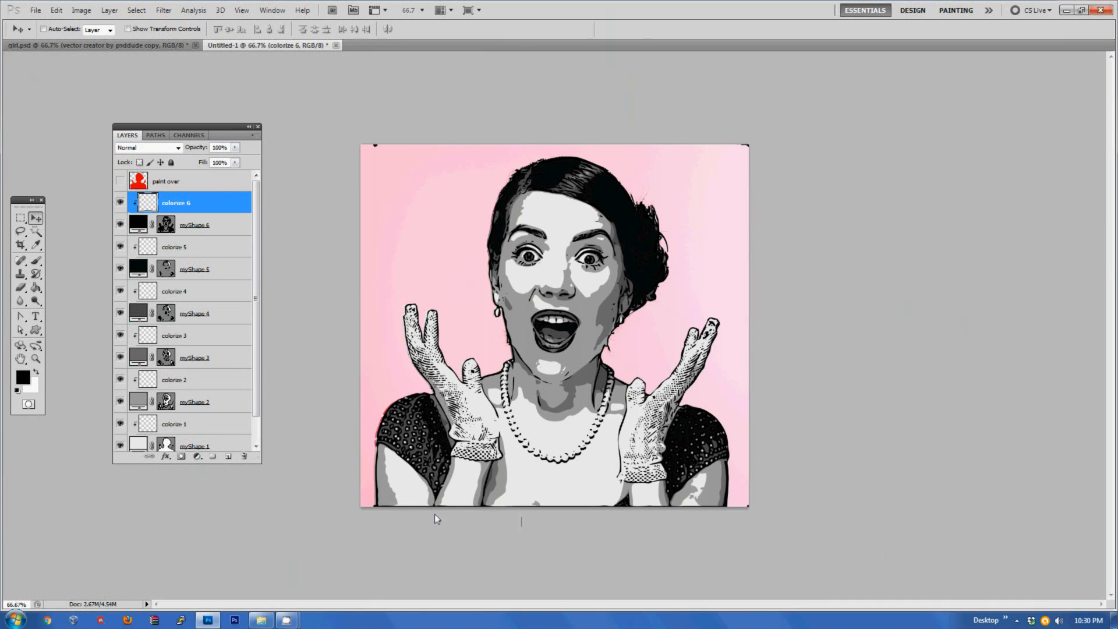
pyautogui.moveTo(349, 458)
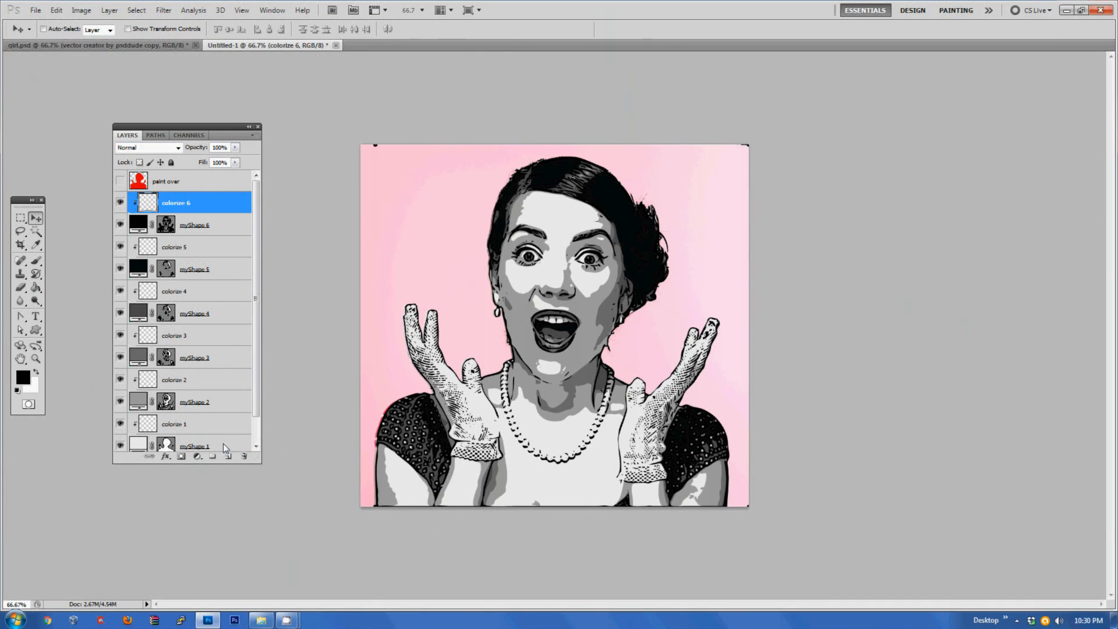
pyautogui.click(195, 446)
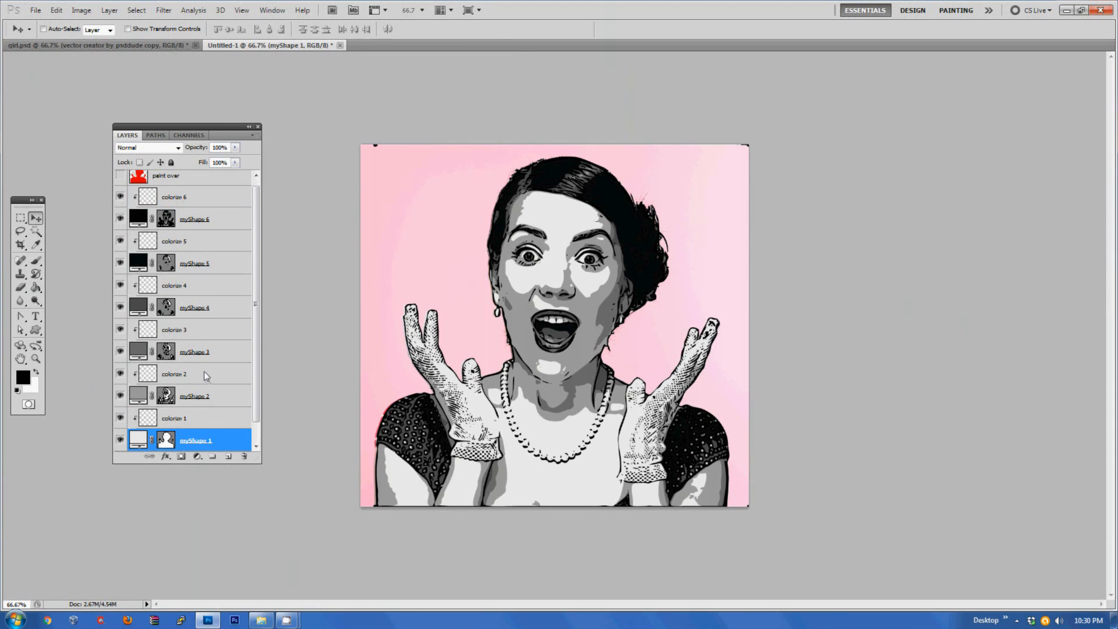
pyautogui.click(195, 396)
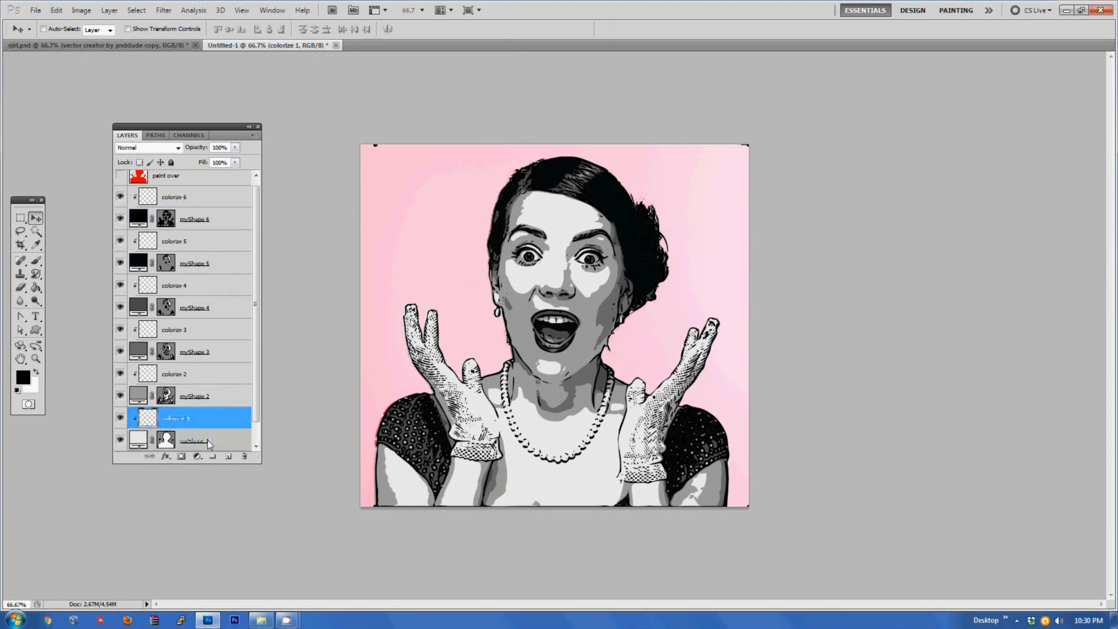
pyautogui.click(195, 440)
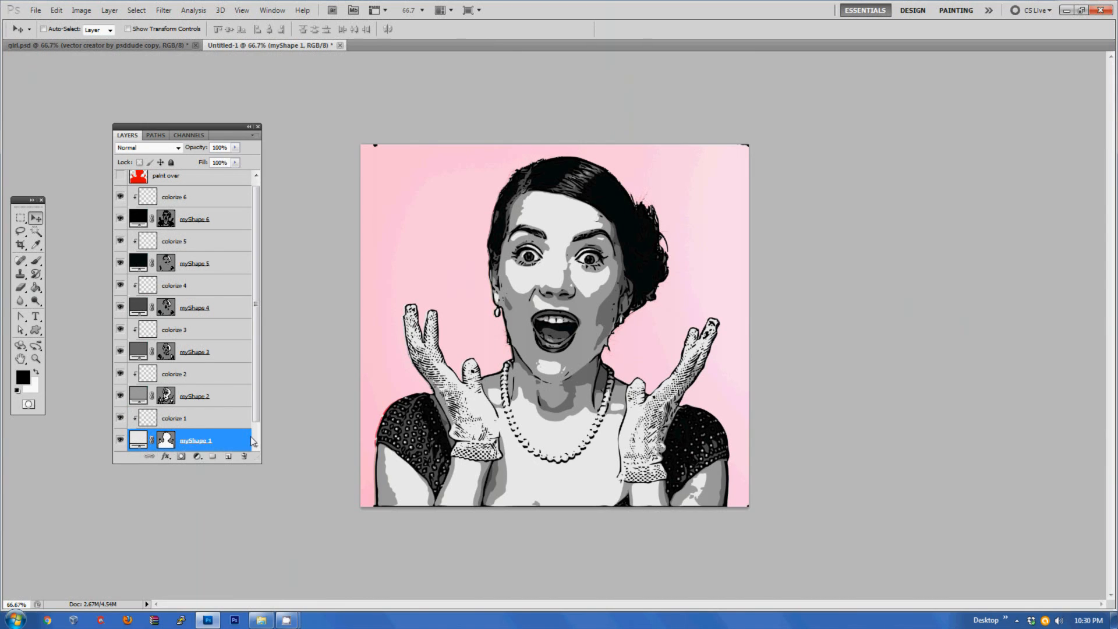
pyautogui.moveTo(246, 446)
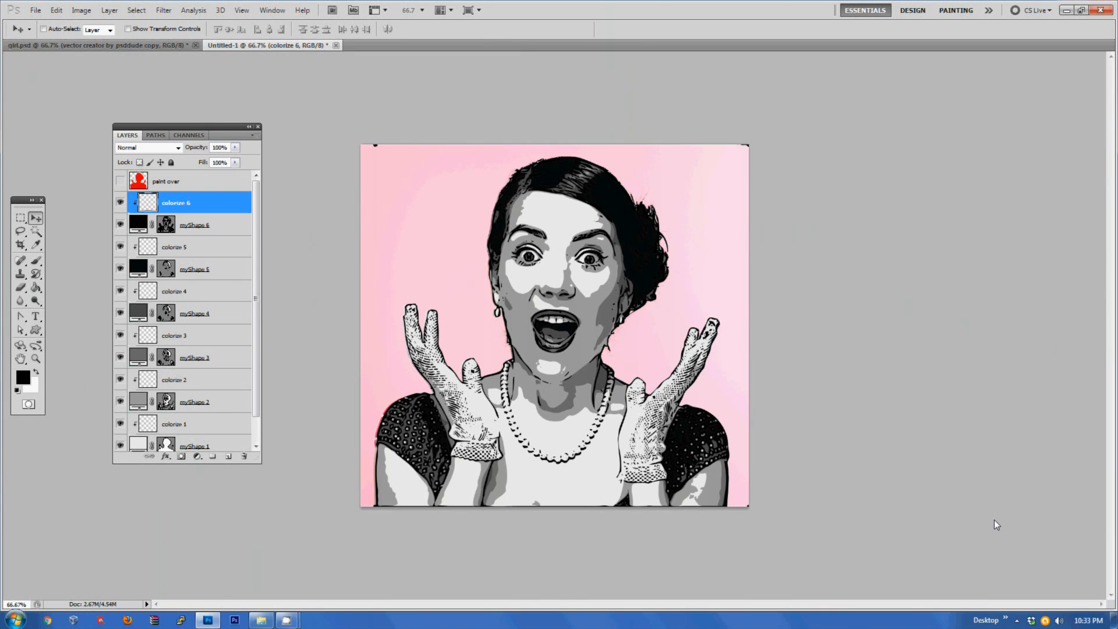
pyautogui.moveTo(992, 538)
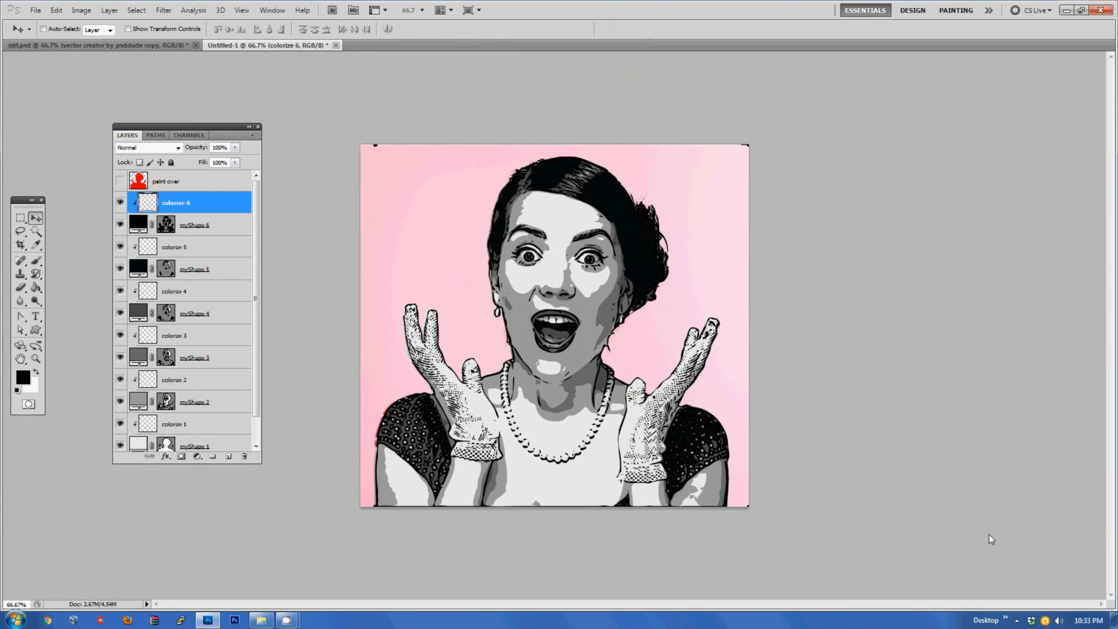
pyautogui.moveTo(994, 539)
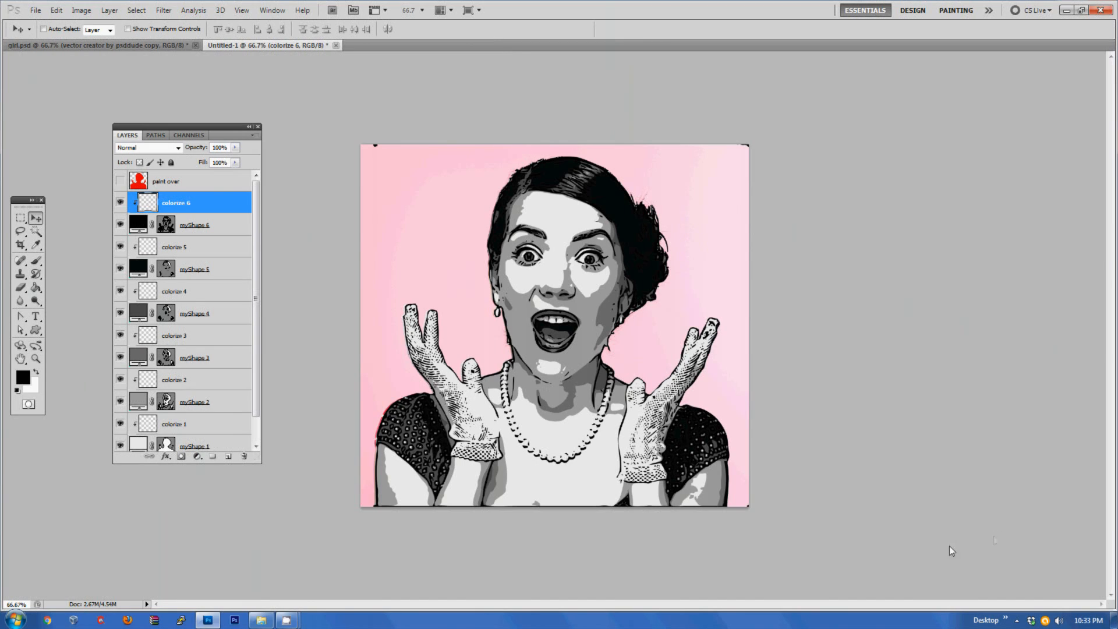
pyautogui.moveTo(142, 446)
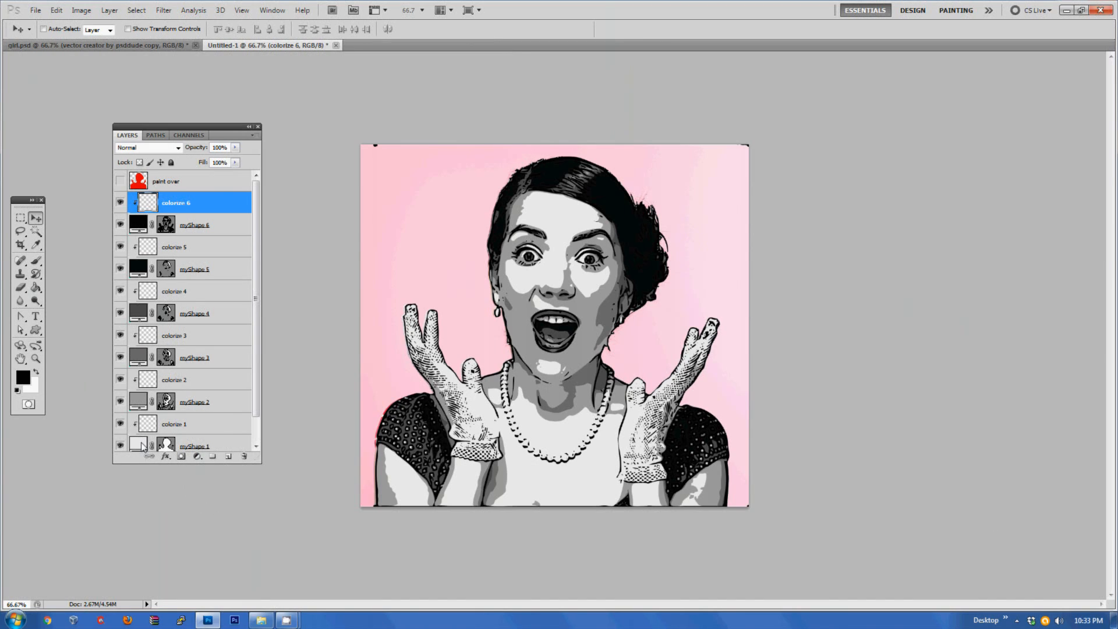
pyautogui.moveTo(140, 444)
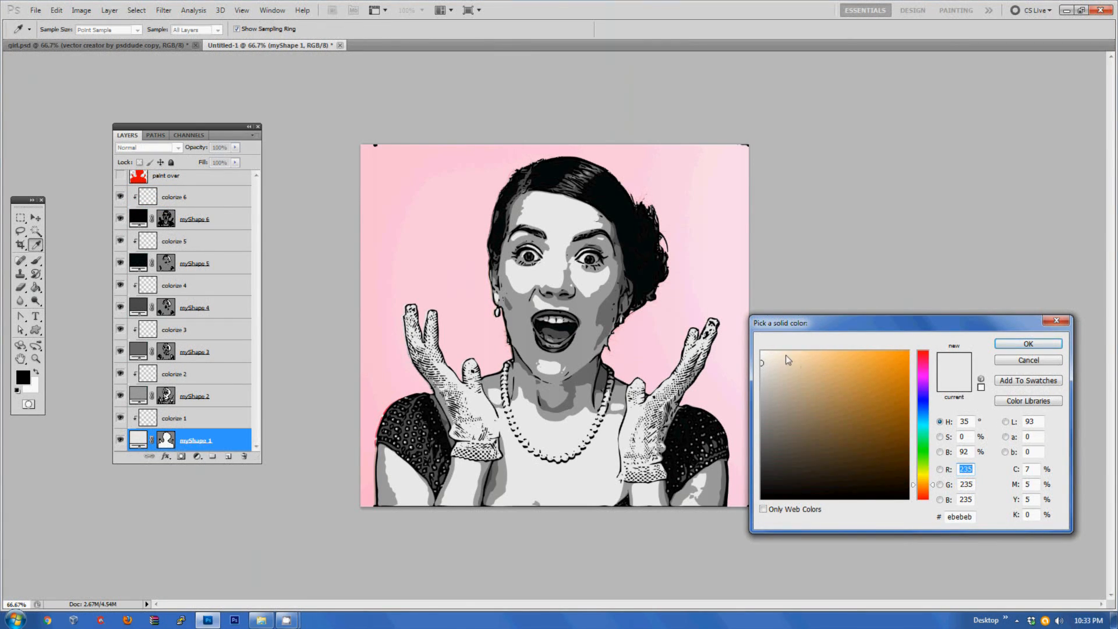
# - Fill myShape 1, 2 and 3 with cream, pale and tan tints
pyautogui.click(1028, 342)
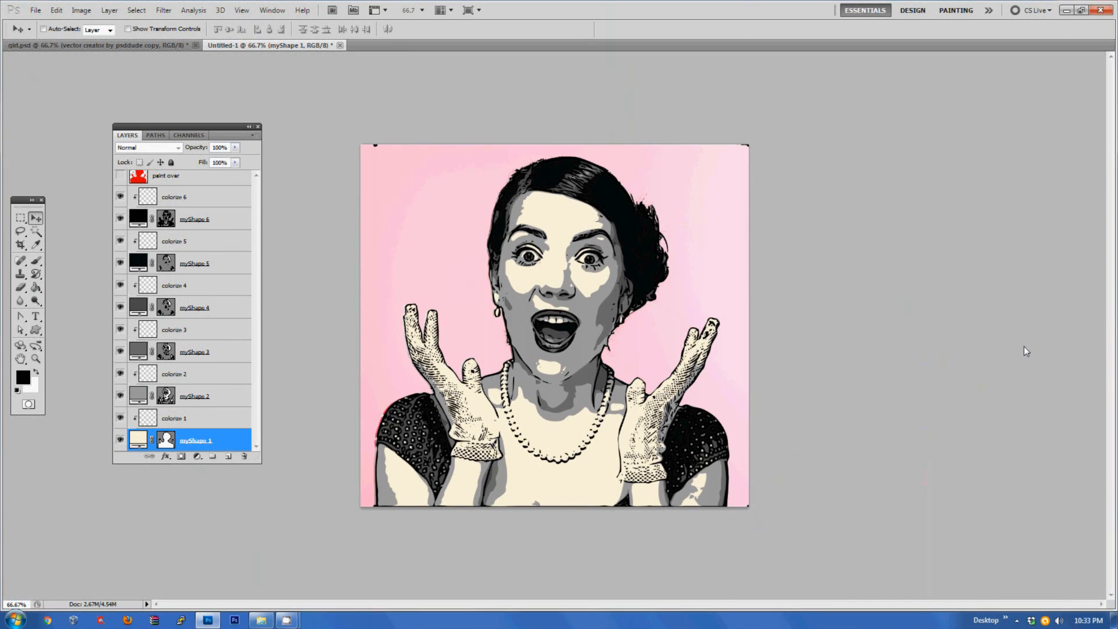
pyautogui.doubleClick(138, 396)
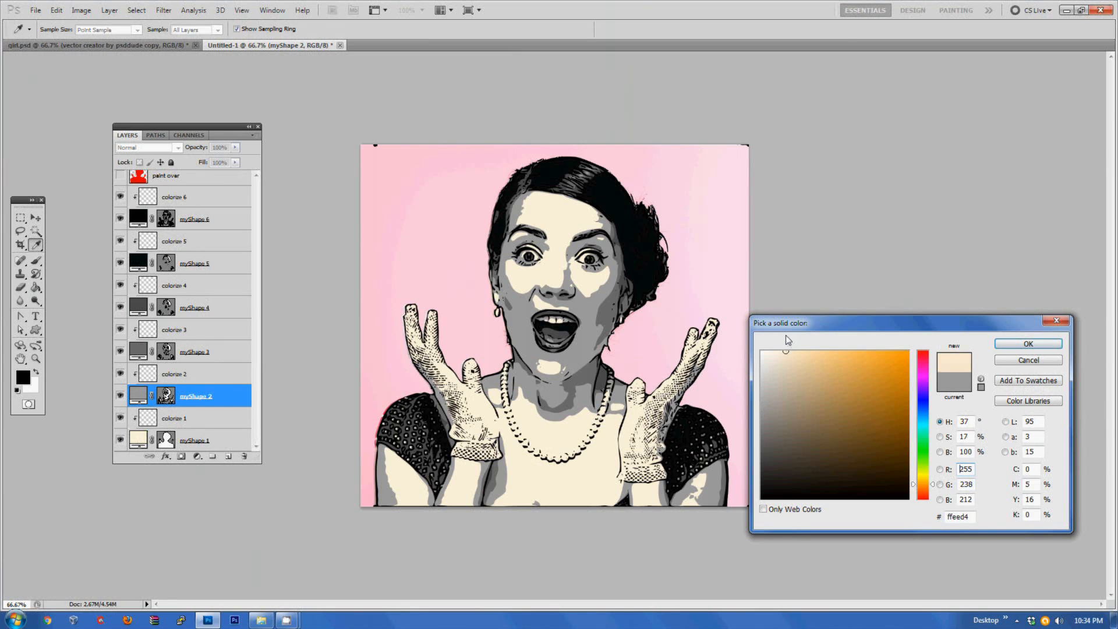
pyautogui.click(793, 374)
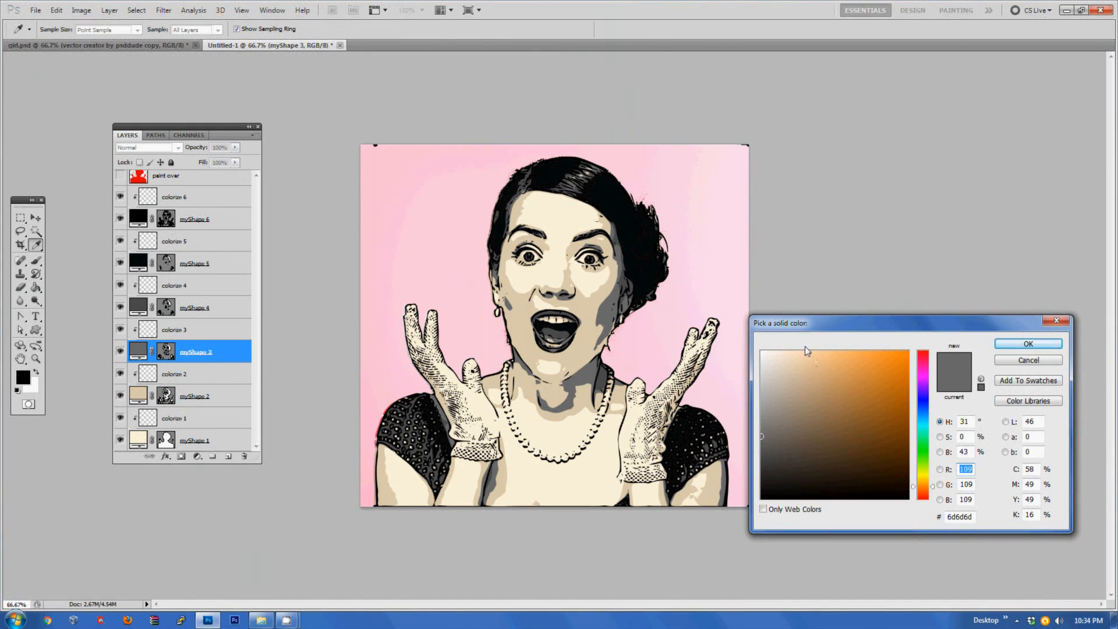
pyautogui.click(803, 385)
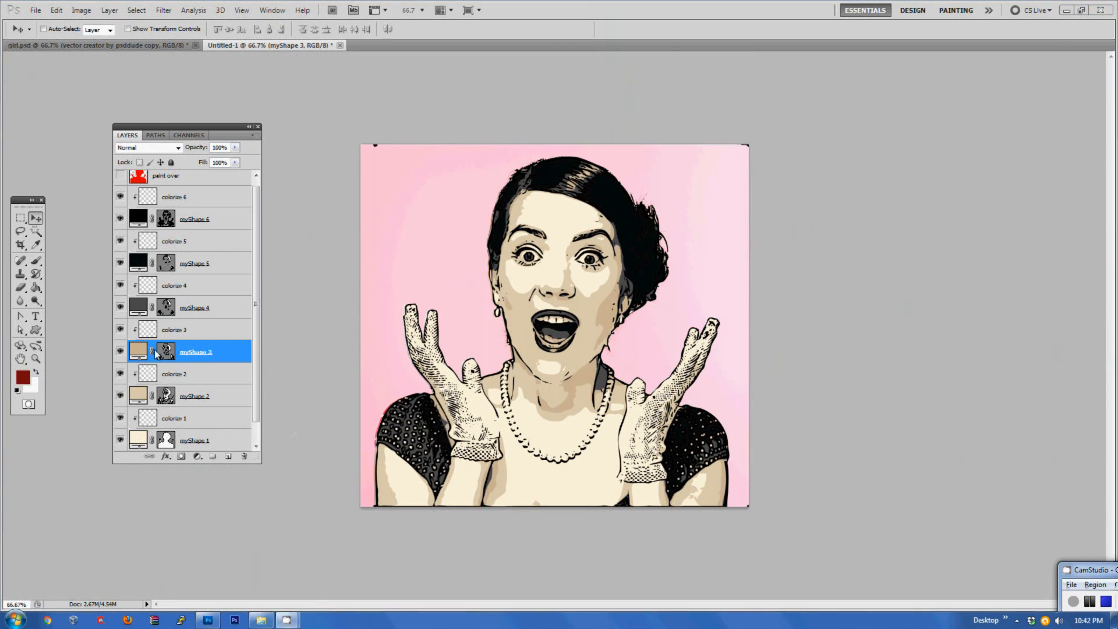
# - Fill myShape 4 with dark blue 215f80
pyautogui.click(196, 307)
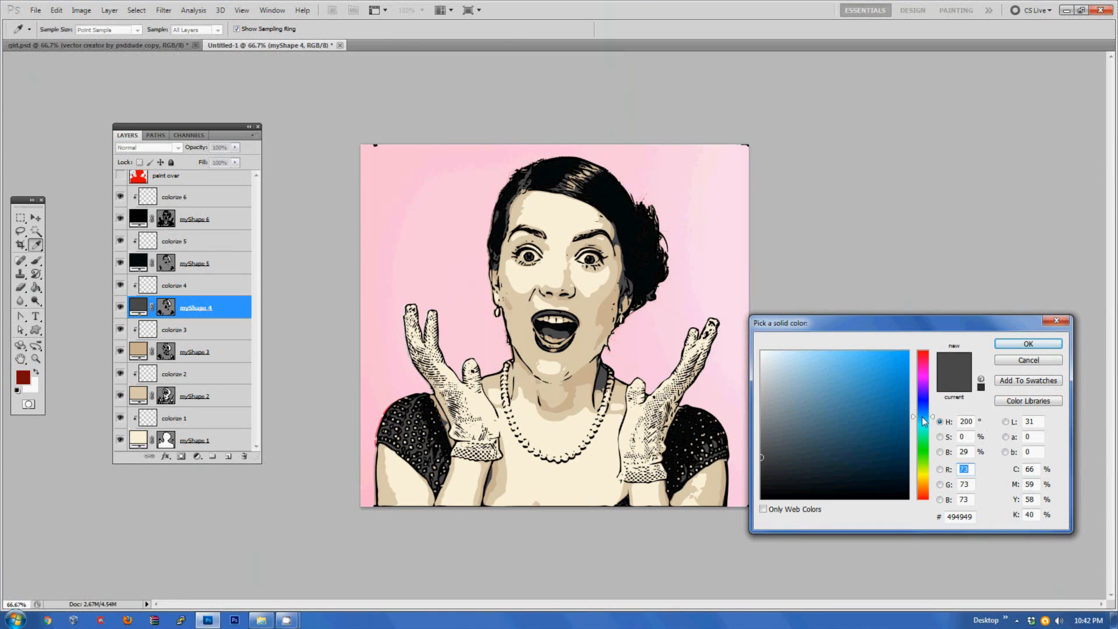
pyautogui.click(871, 428)
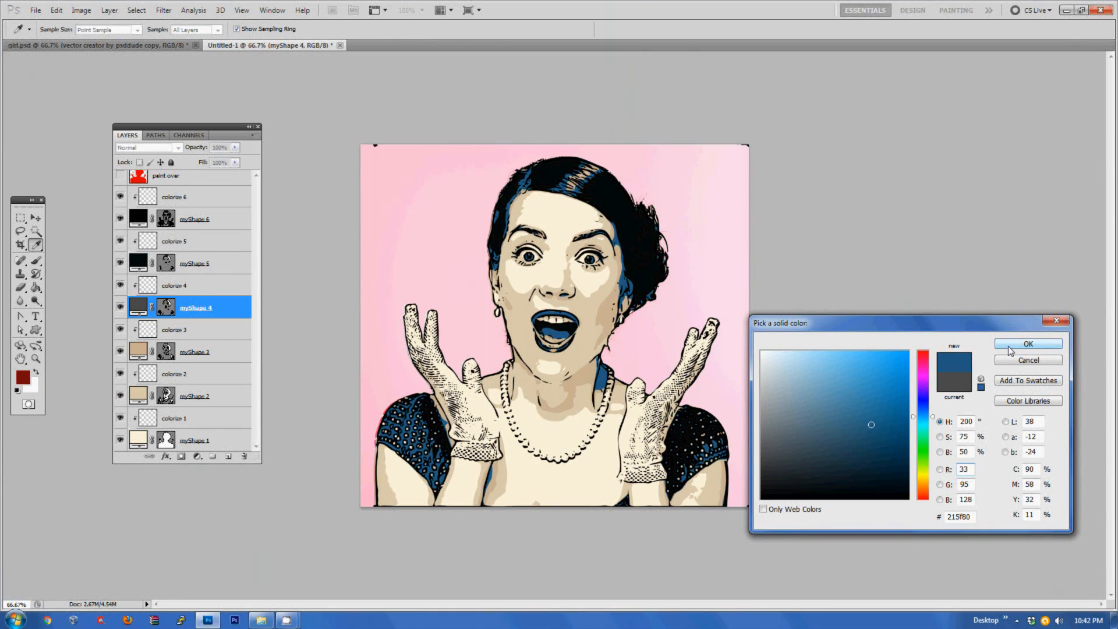
pyautogui.click(1028, 344)
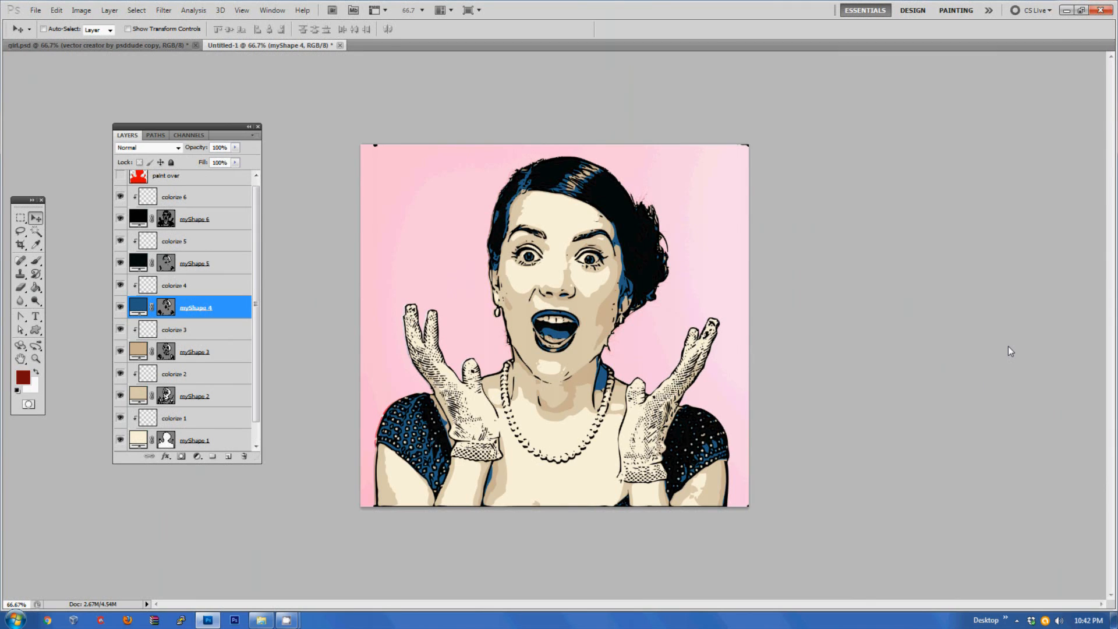
pyautogui.moveTo(276, 365)
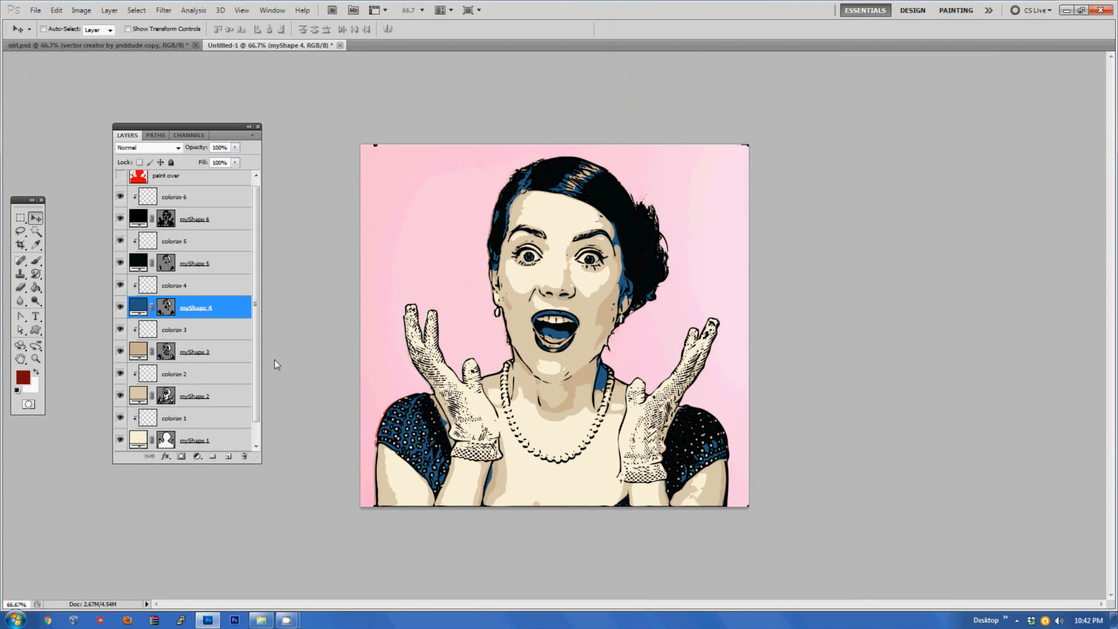
pyautogui.moveTo(699, 280)
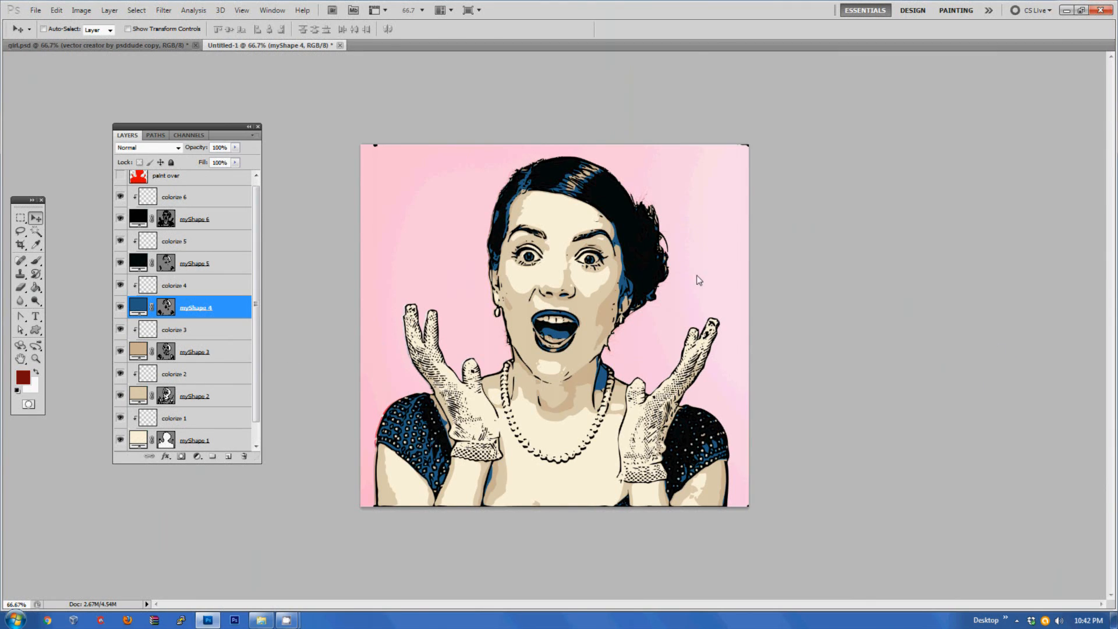
pyautogui.moveTo(784, 313)
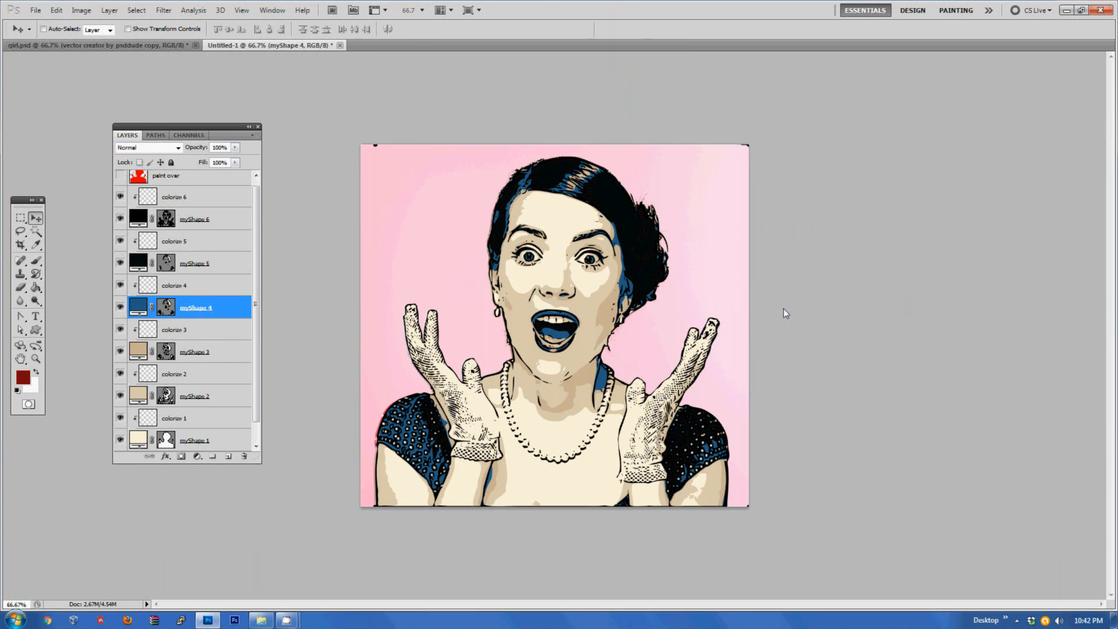
pyautogui.moveTo(209, 292)
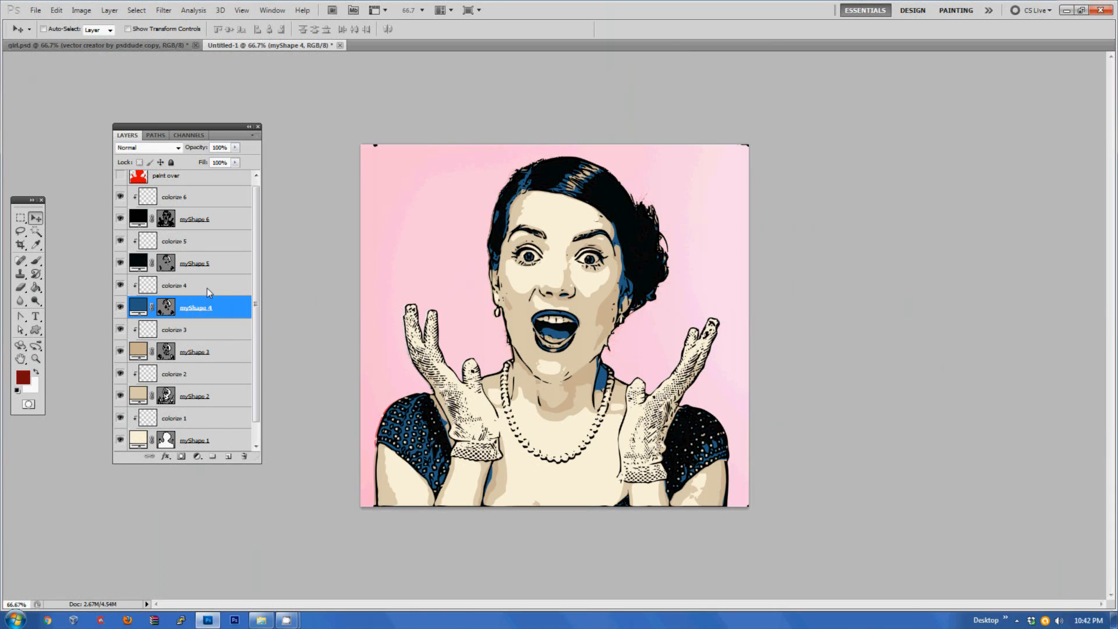
# - Make colorize 4 the active layer for painting
pyautogui.click(174, 285)
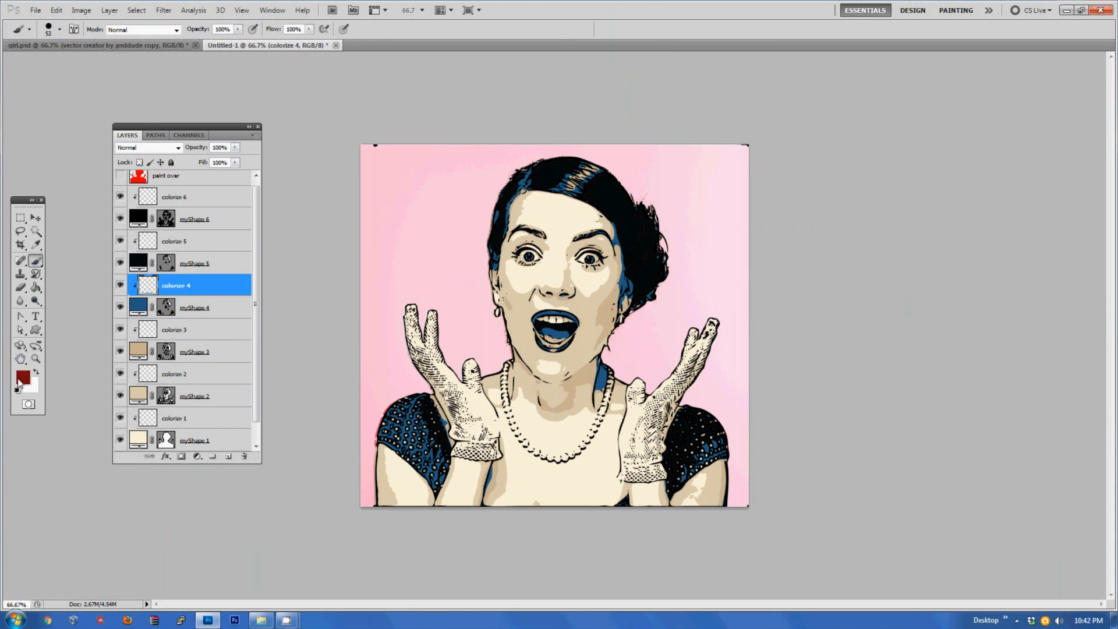
# - Set the foreground to tan c3aa83 and brush it over the blue hair highlights
pyautogui.click(23, 378)
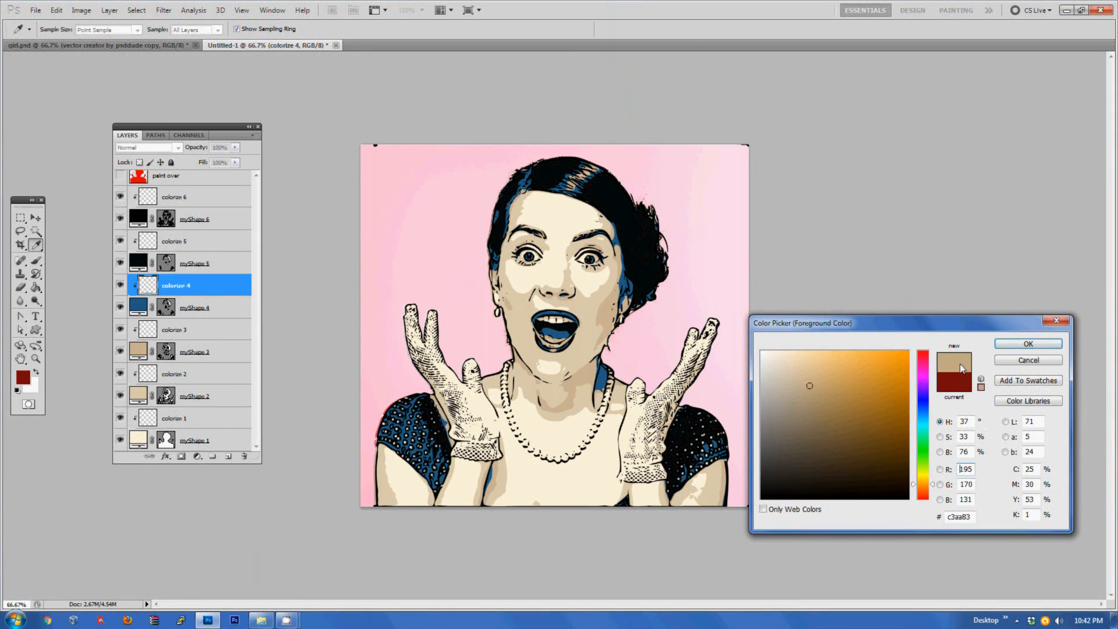
pyautogui.click(1028, 342)
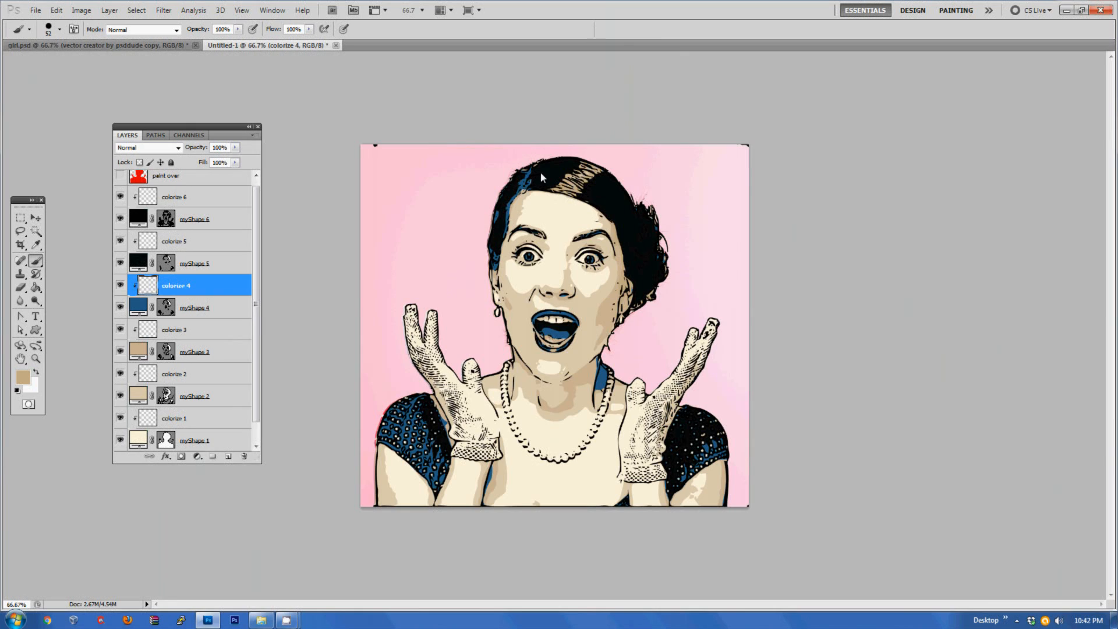
pyautogui.moveTo(524, 171); pyautogui.dragTo(499, 275)
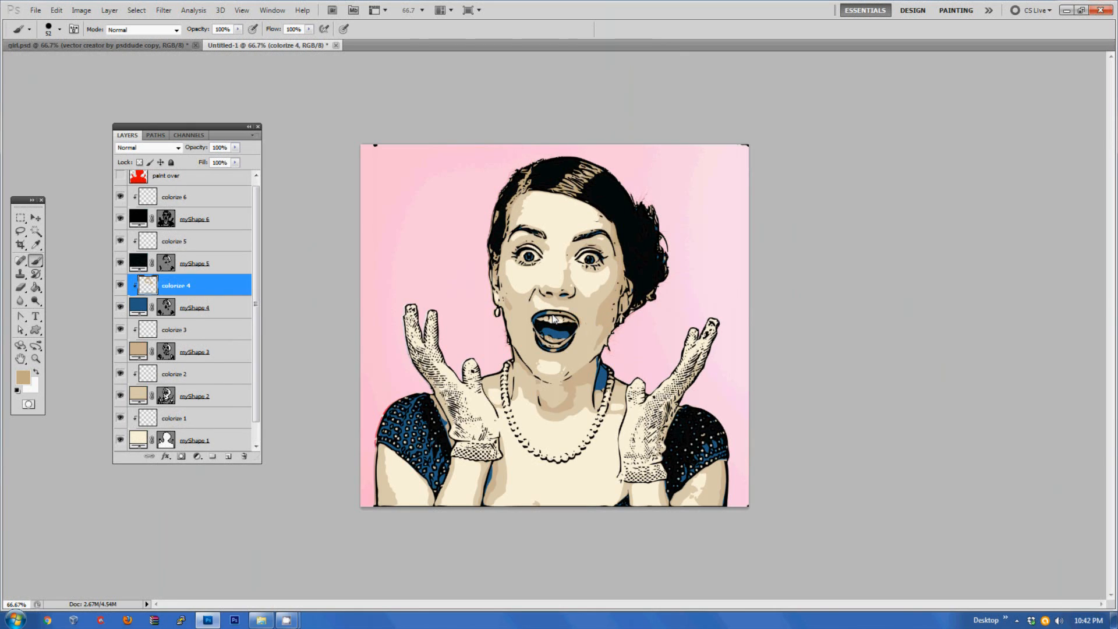
# - Set the foreground to dark reddish-brown 752411 for painting inside the mouth
pyautogui.click(552, 326)
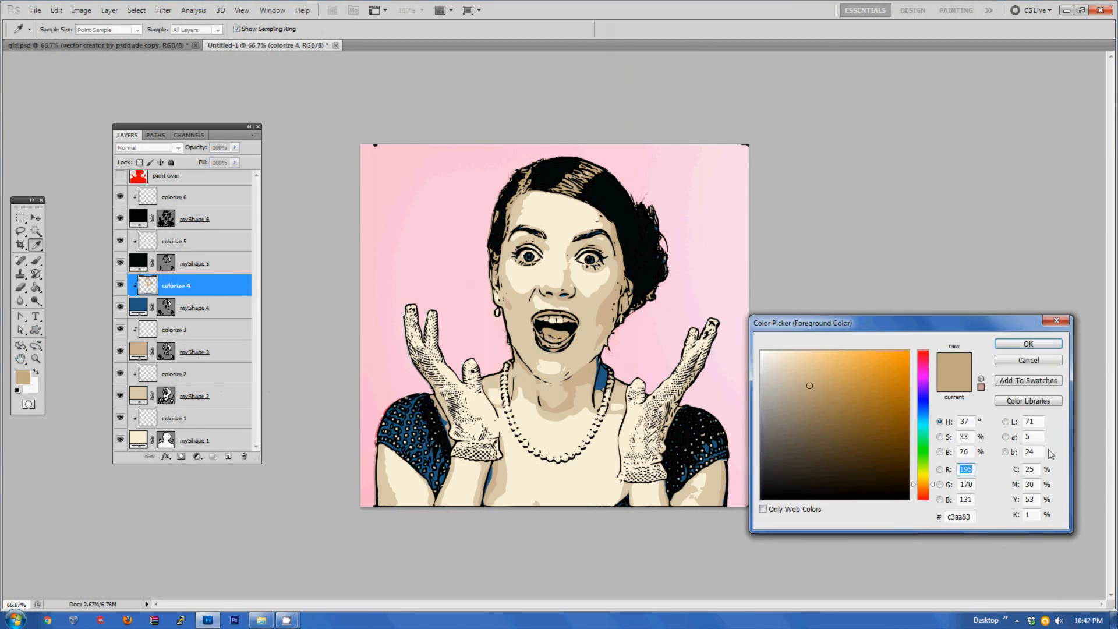
pyautogui.click(922, 497)
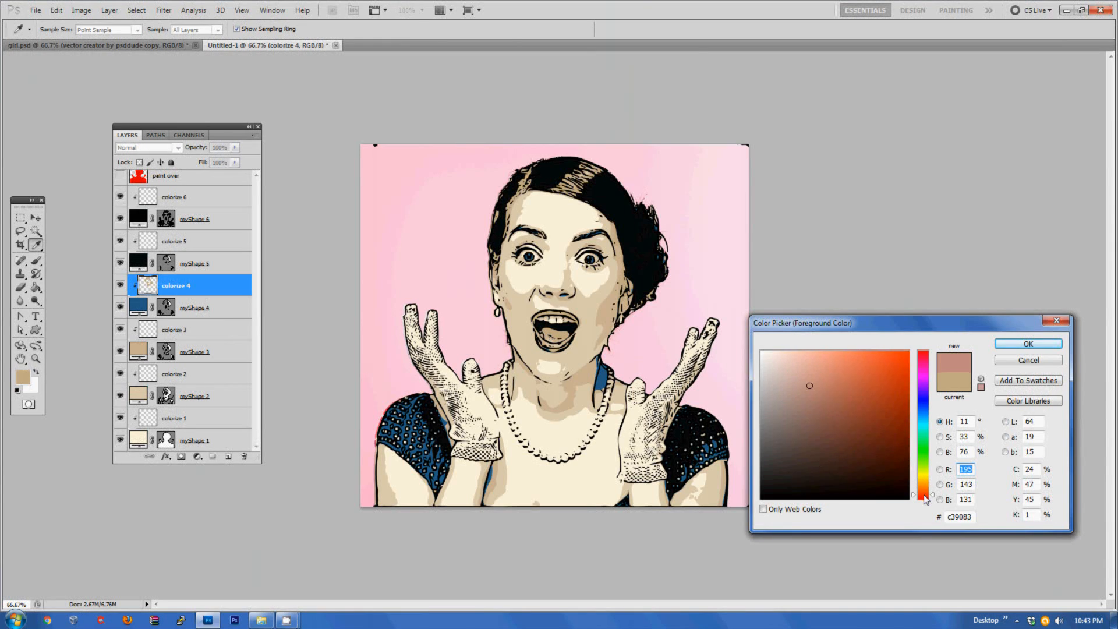
pyautogui.click(888, 431)
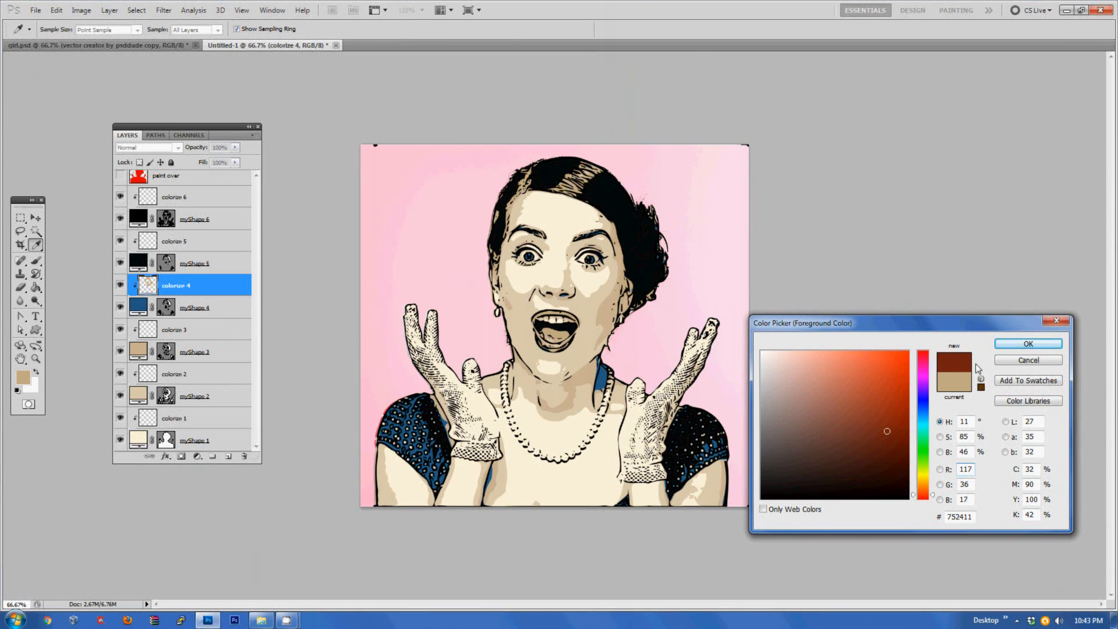
pyautogui.click(1027, 343)
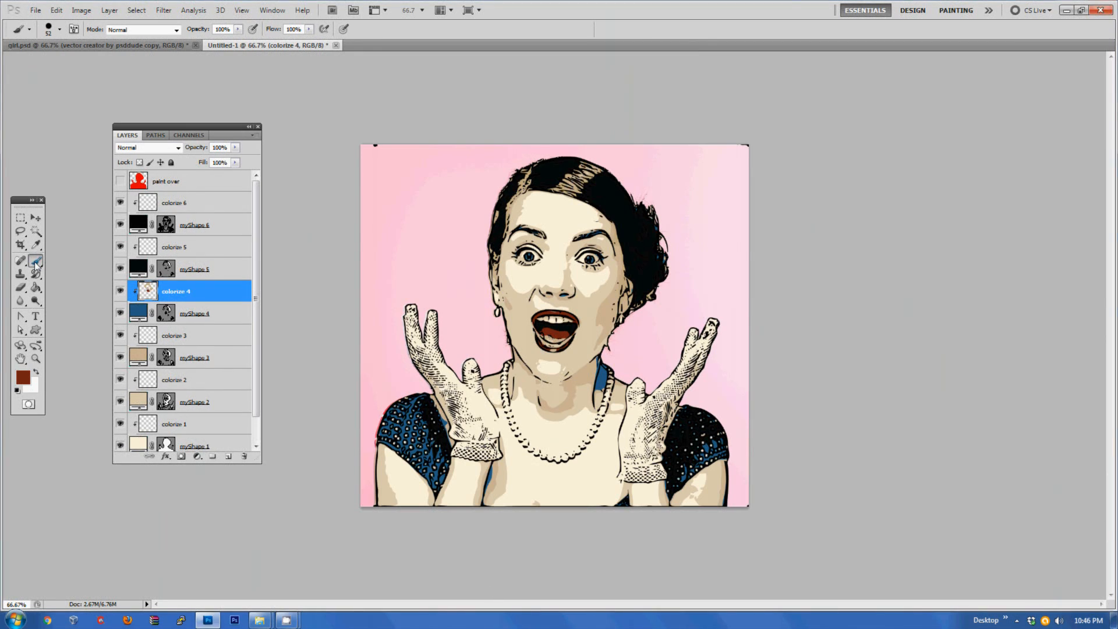
pyautogui.moveTo(21, 260)
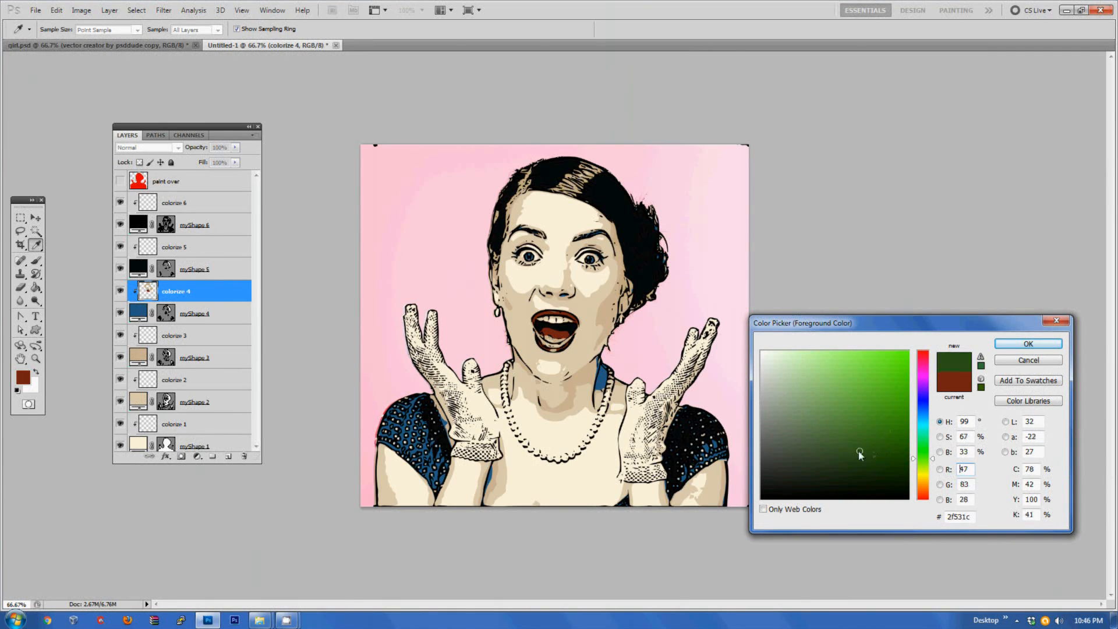
# - Pick a dark green as the foreground paint colour
pyautogui.click(808, 386)
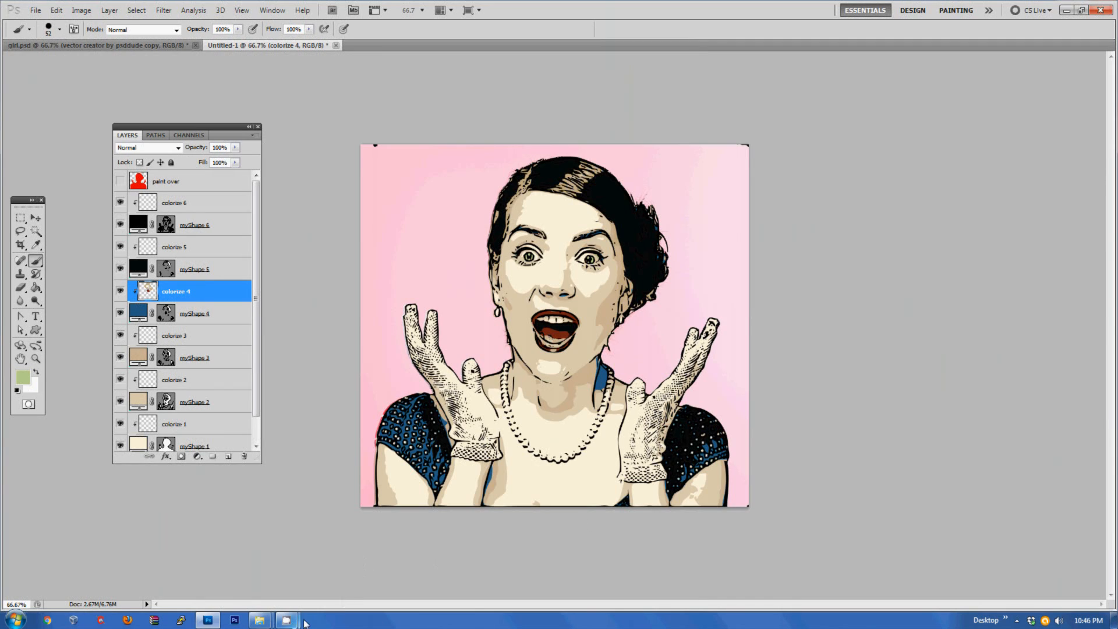
pyautogui.moveTo(195, 431)
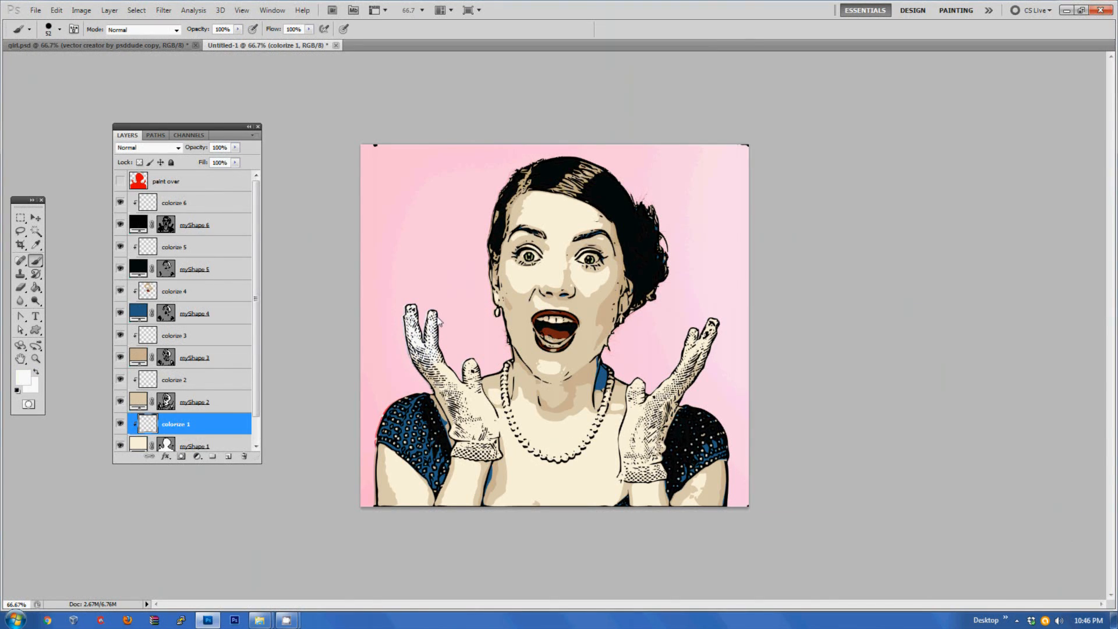
# - Paint the gloves white on colorize 1, then switch to girl.psd for the side-by-side comparison
pyautogui.moveTo(439, 321); pyautogui.dragTo(474, 382)
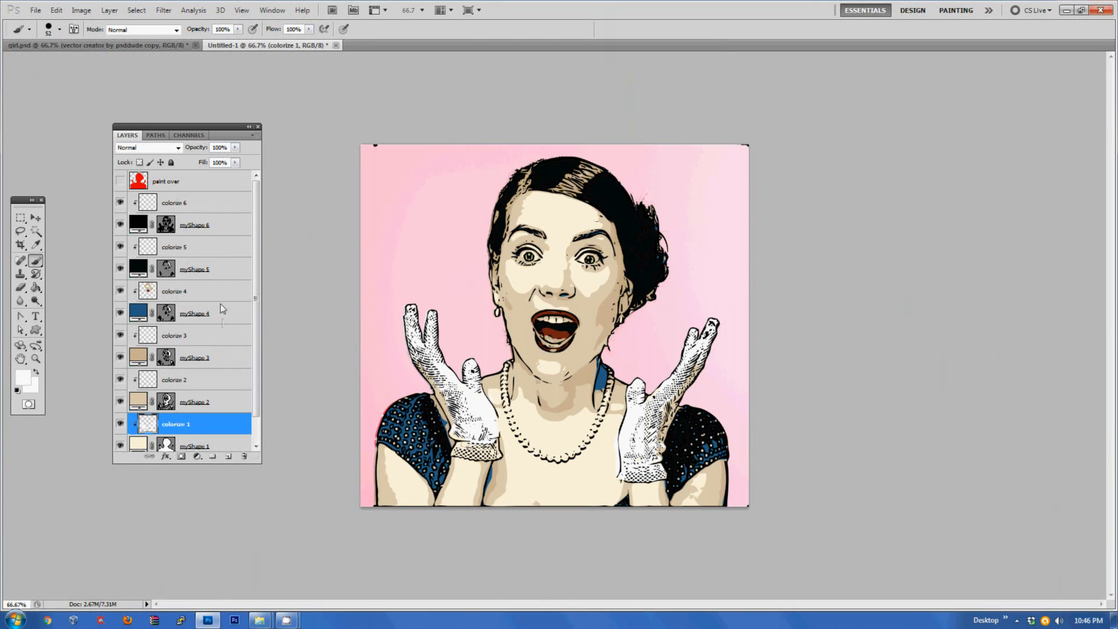
pyautogui.moveTo(230, 317)
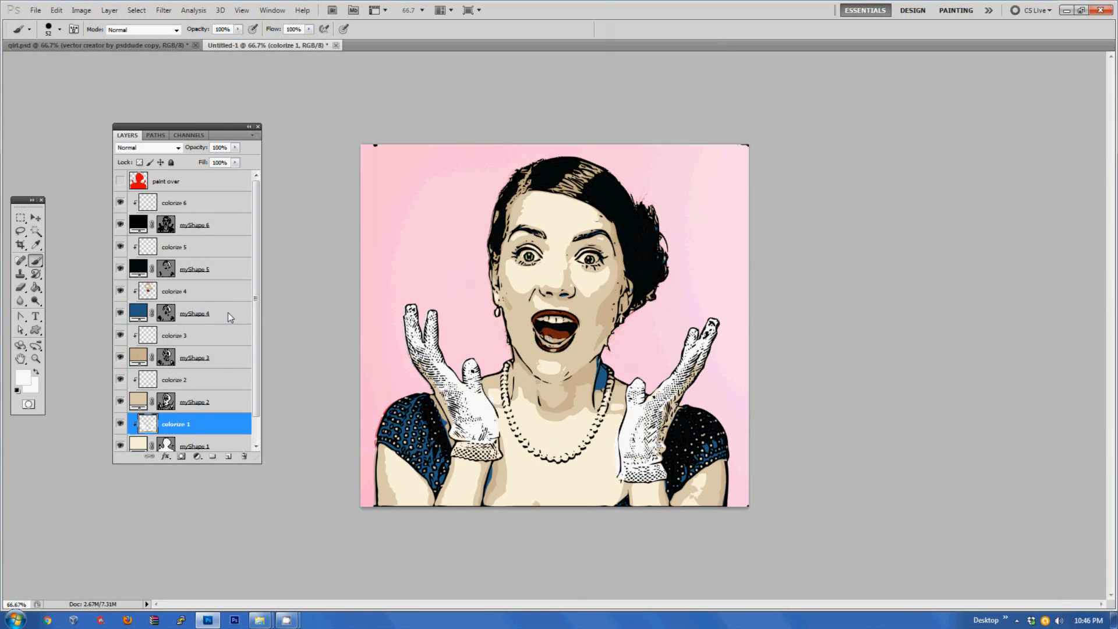
pyautogui.click(175, 291)
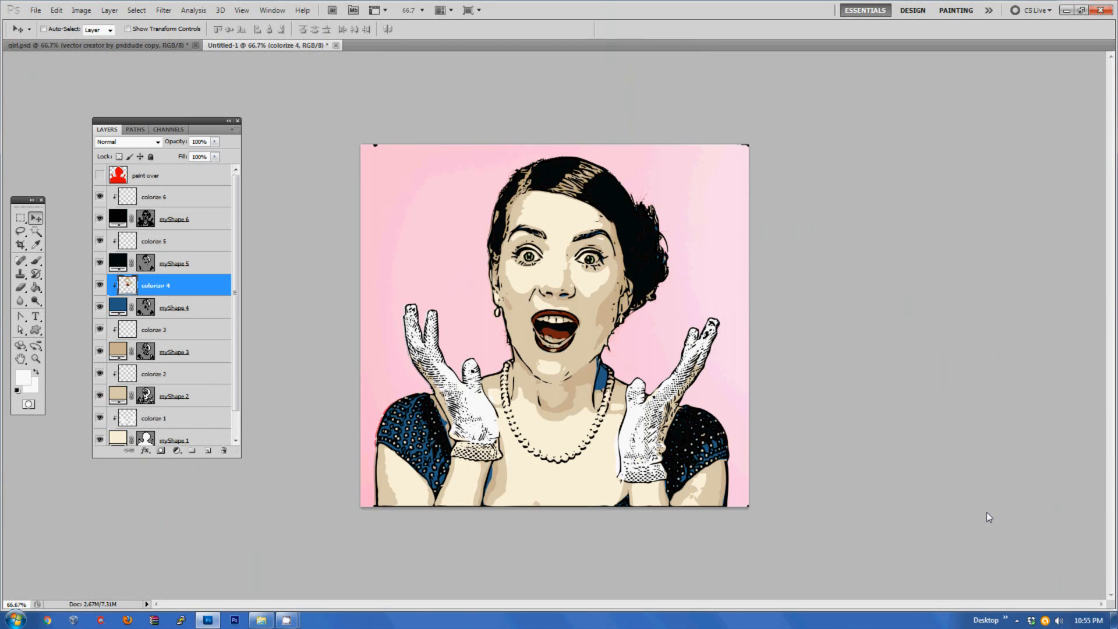
pyautogui.moveTo(893, 476)
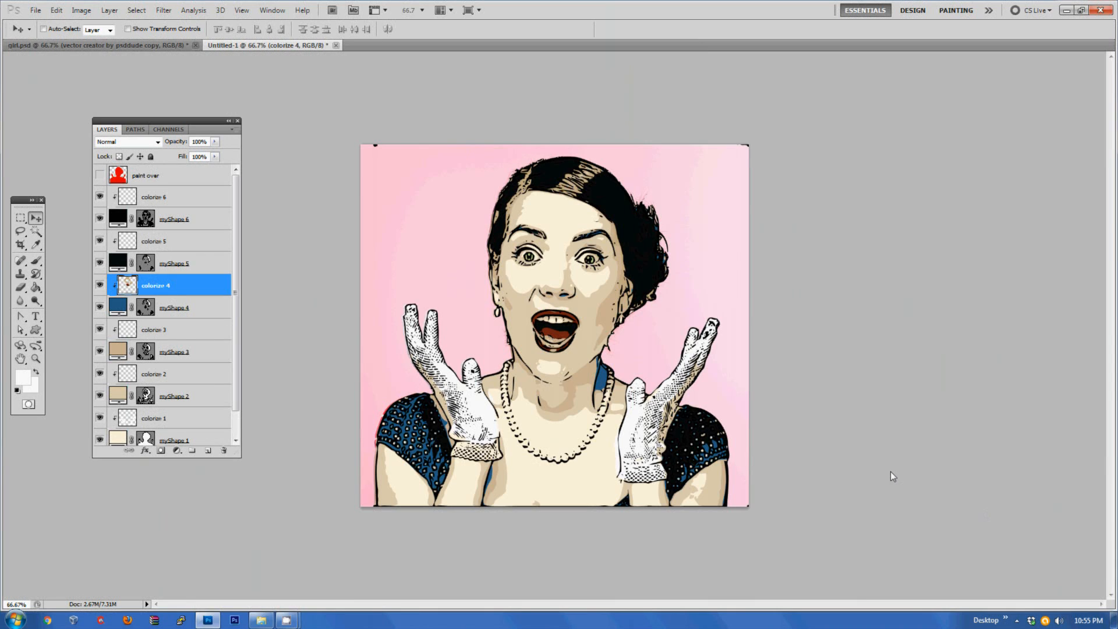
pyautogui.click(100, 45)
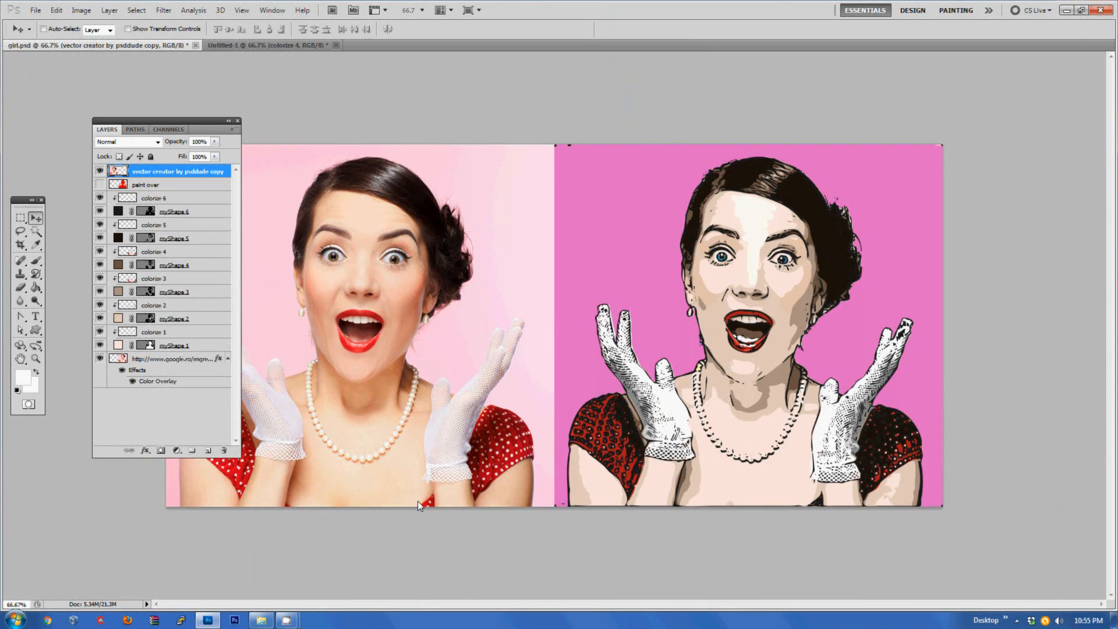
pyautogui.moveTo(739, 529)
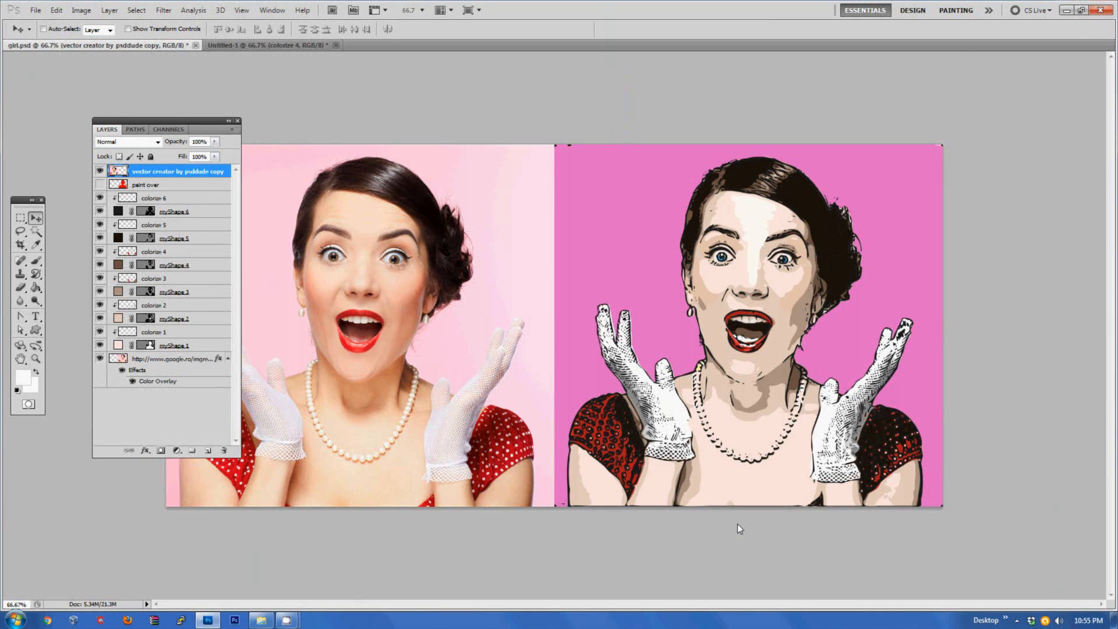